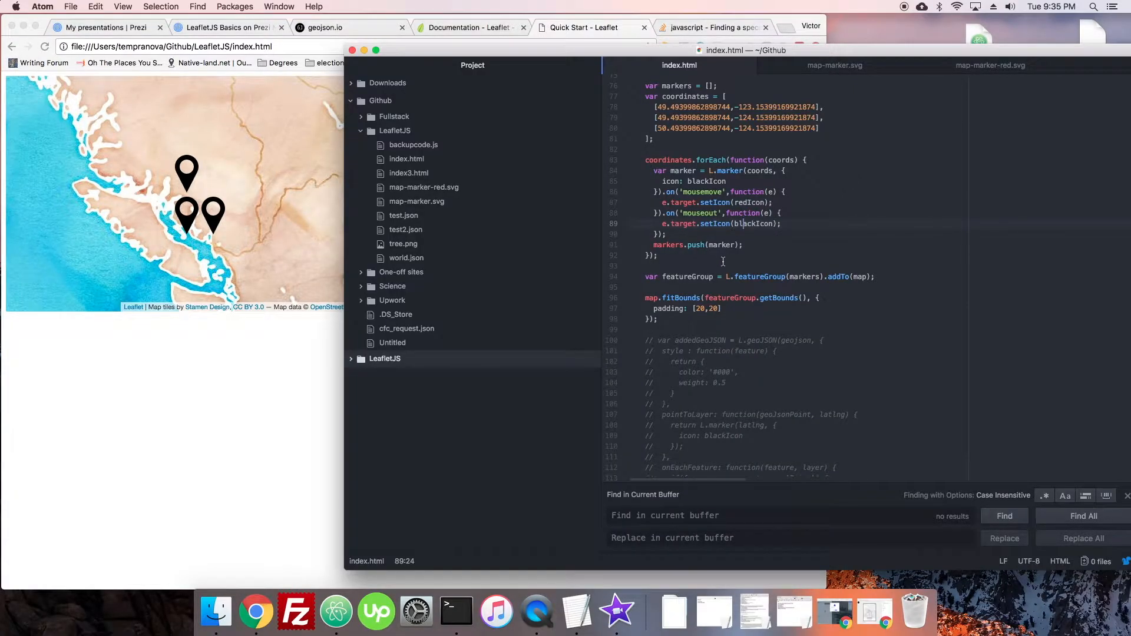
Below map.fitBounds, add map.on('mousemove', function(e) { console.log(e); }).
scroll(up, 3)
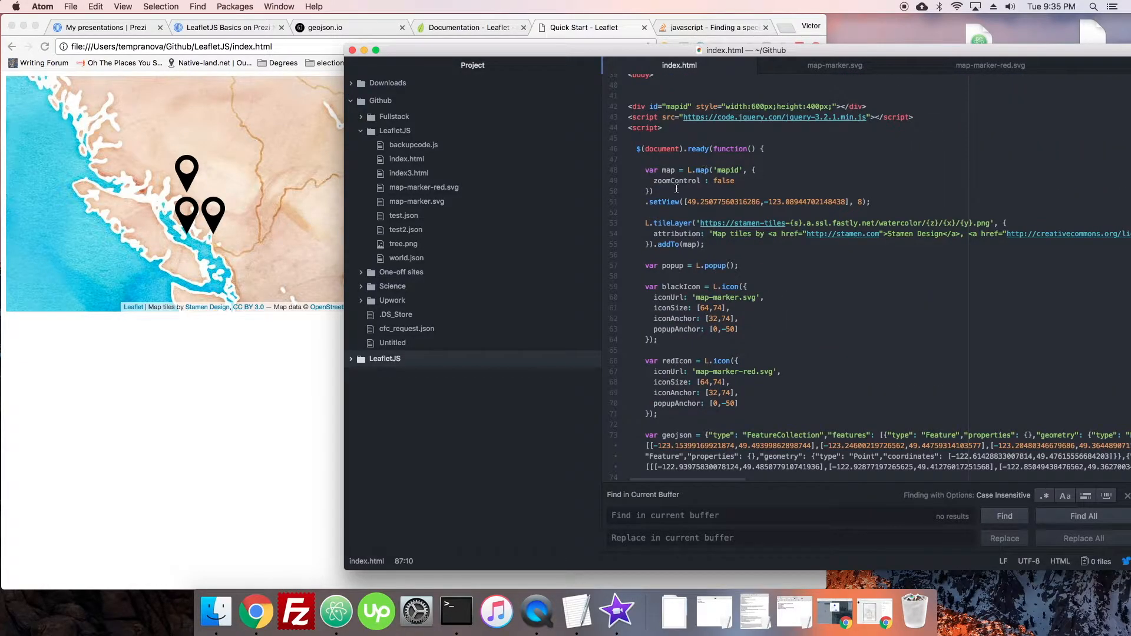
scroll(down, 3)
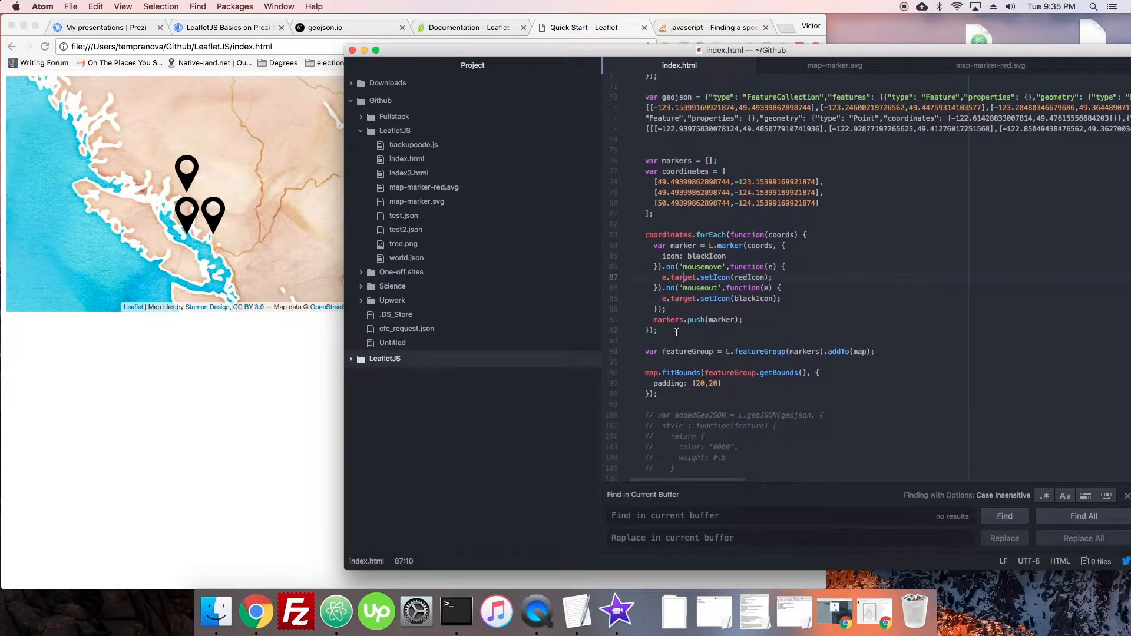
scroll(down, 3)
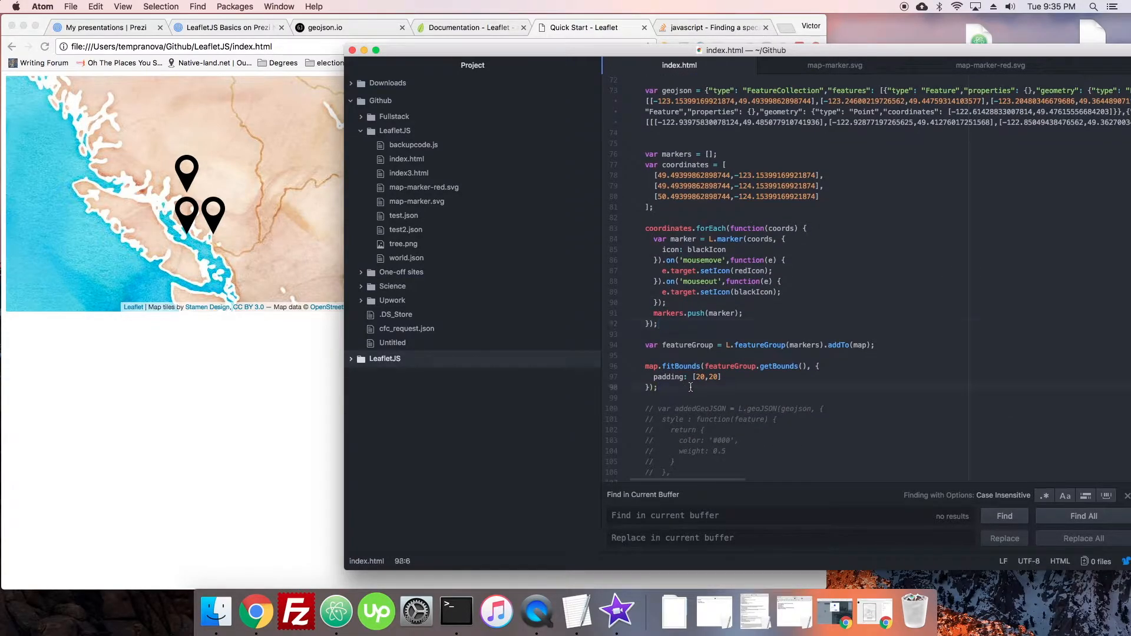
text(map.on('mousemove)
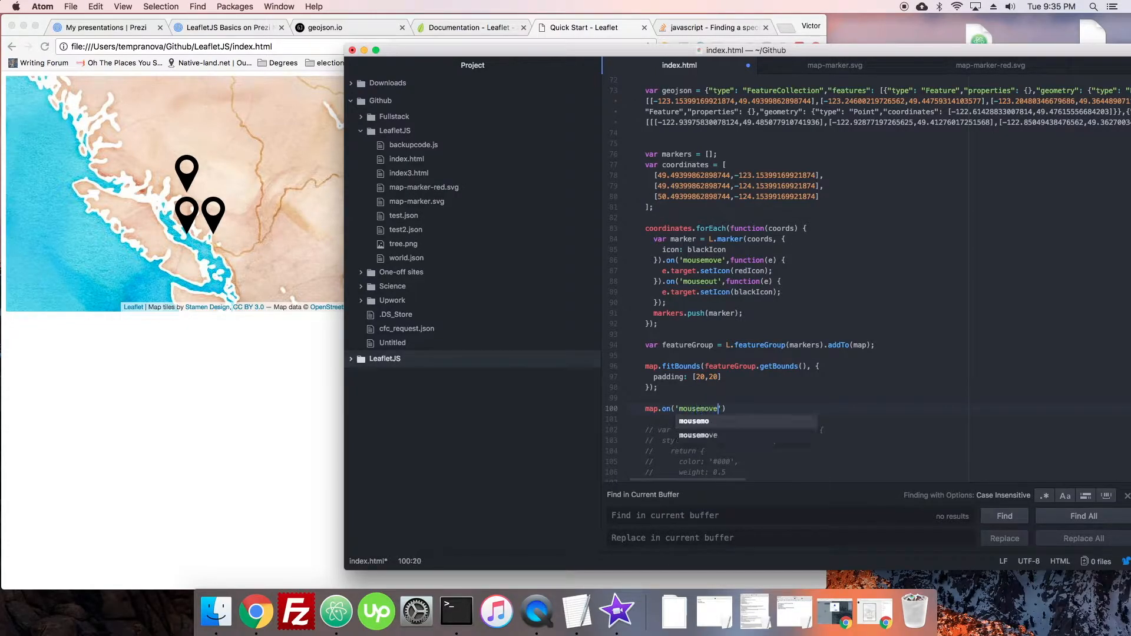
text(,function(e)
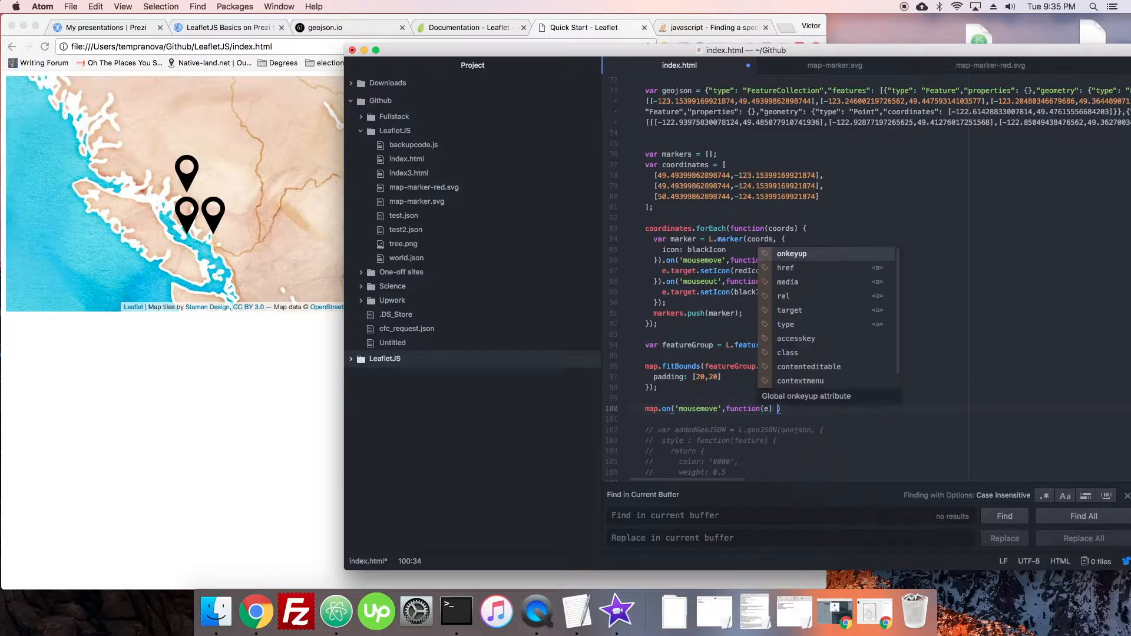
text(consol)
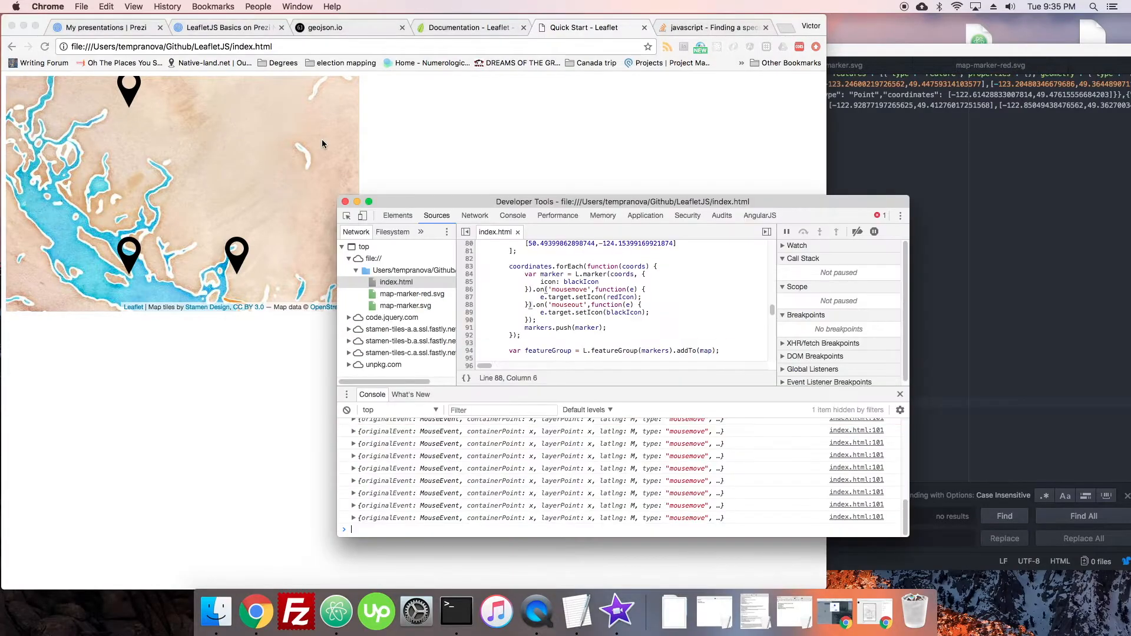
Expand a logged mousemove event to show its containerPoint, latlng and layerPoint values.
click(353, 498)
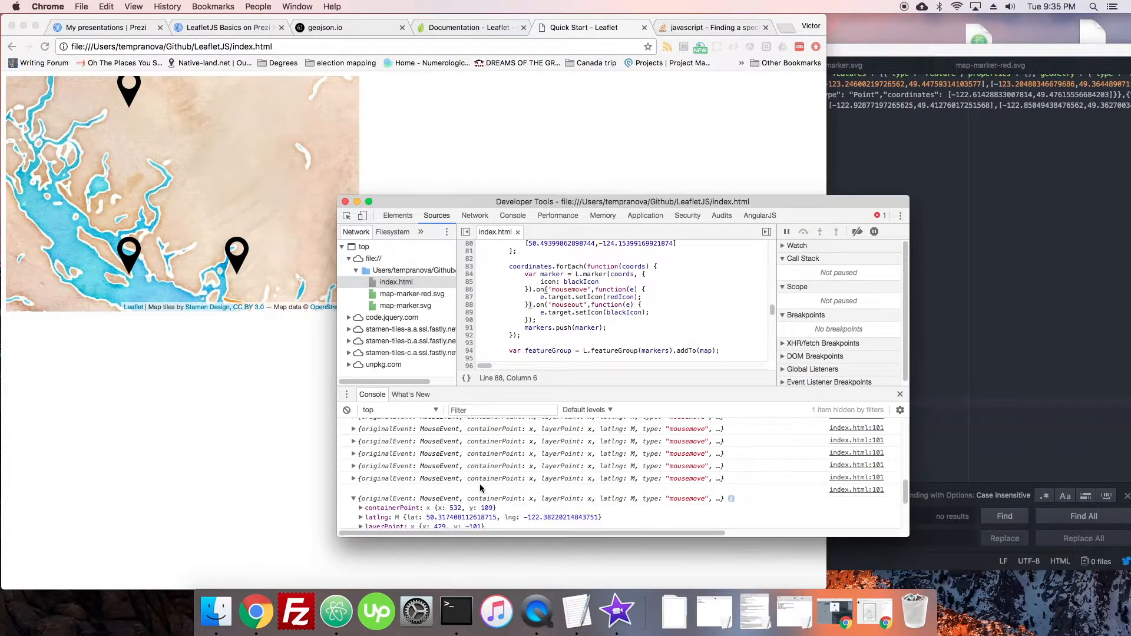
click(352, 498)
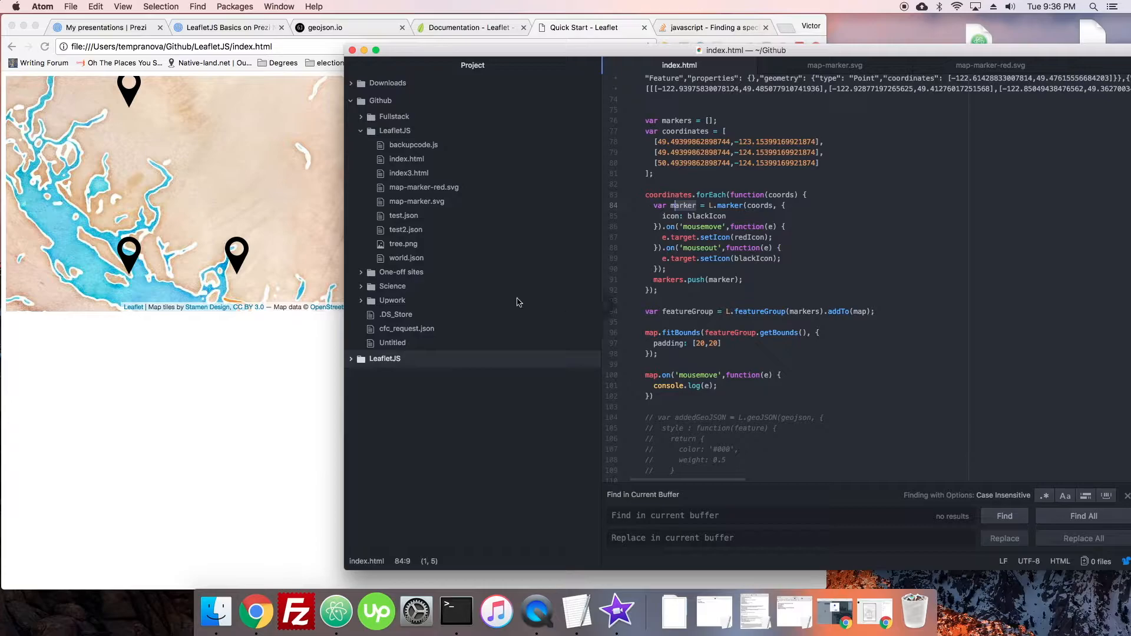
mouse_move(334, 178)
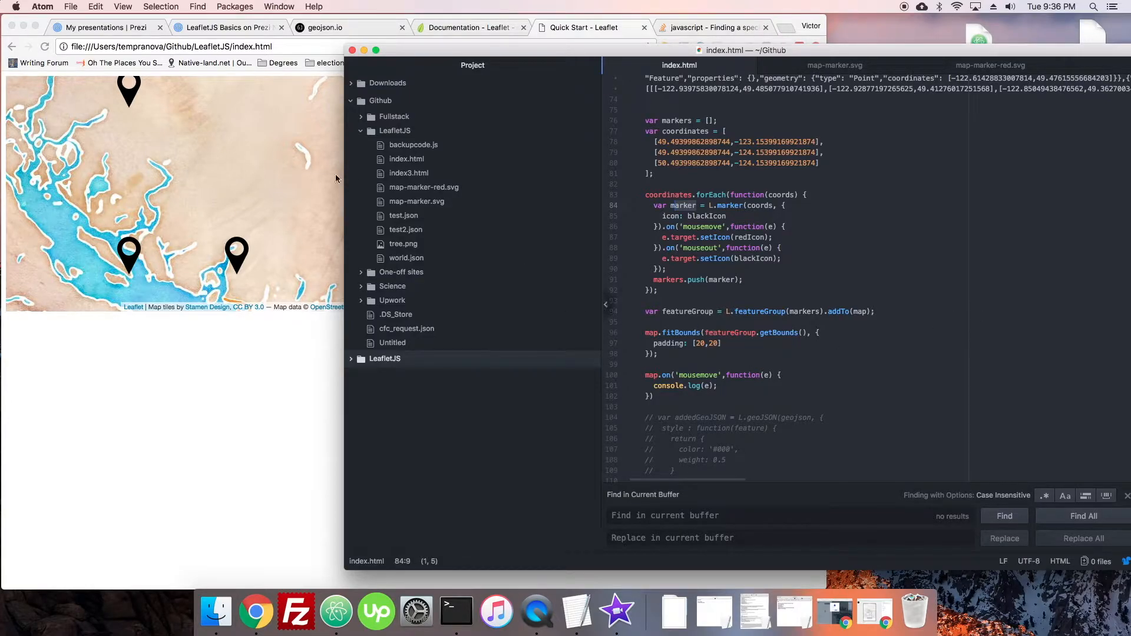
click(681, 385)
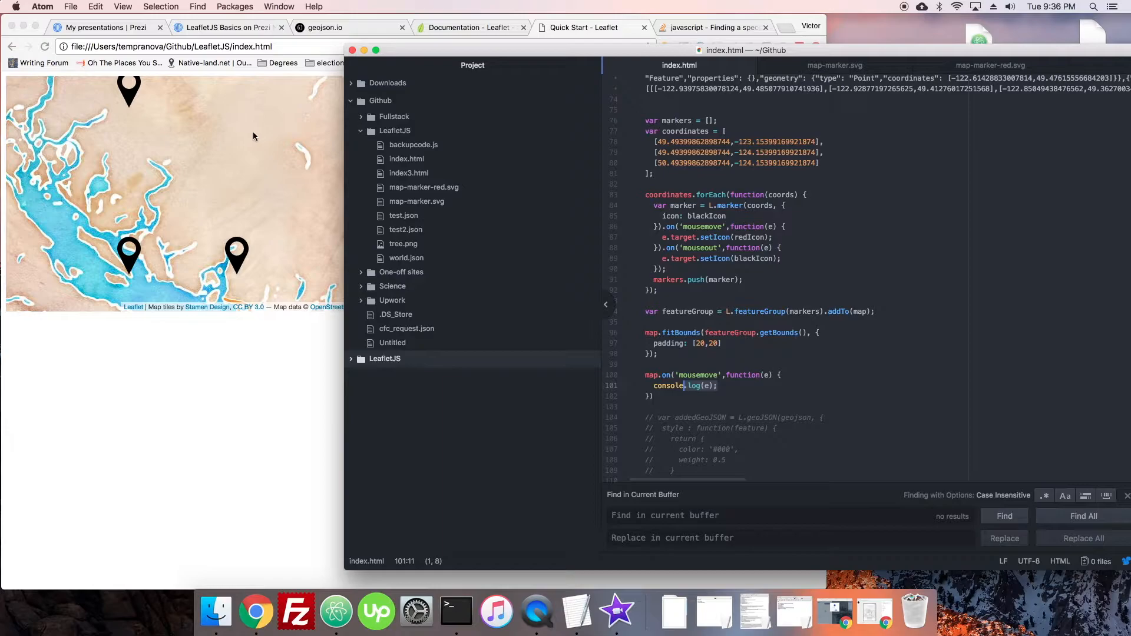
mouse_move(301, 148)
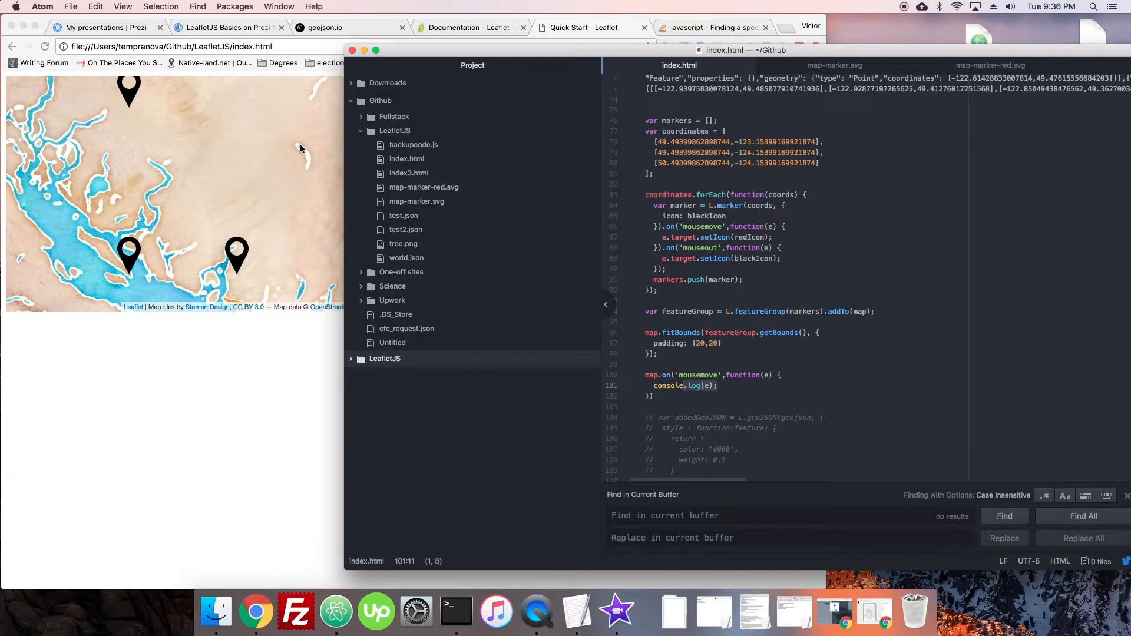
mouse_move(266, 169)
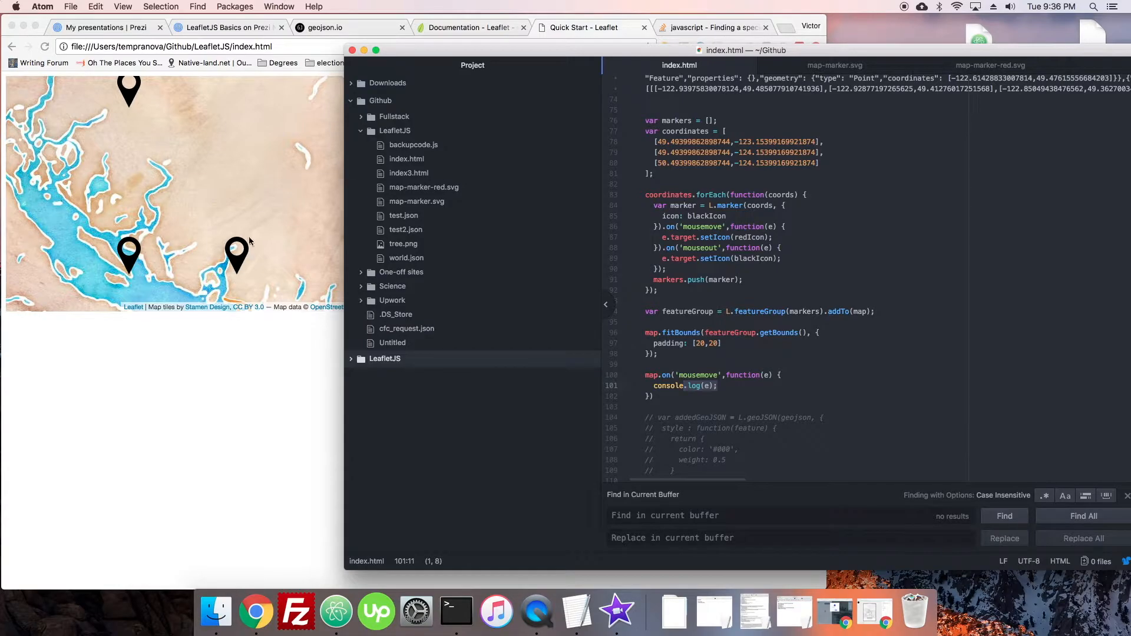
click(690, 226)
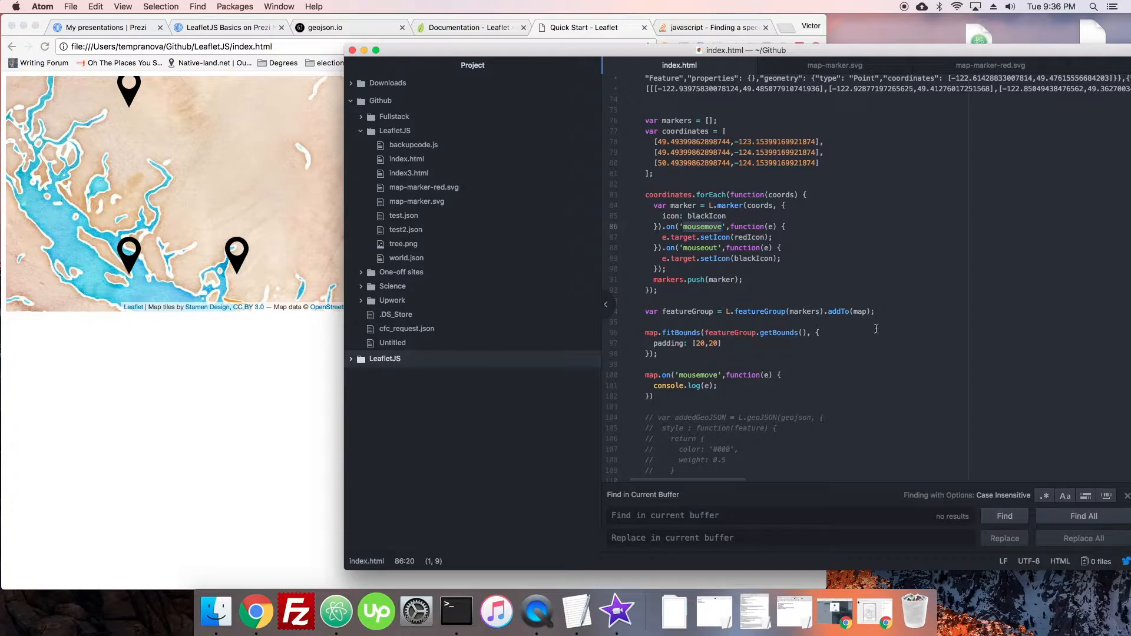
scroll(up, 3)
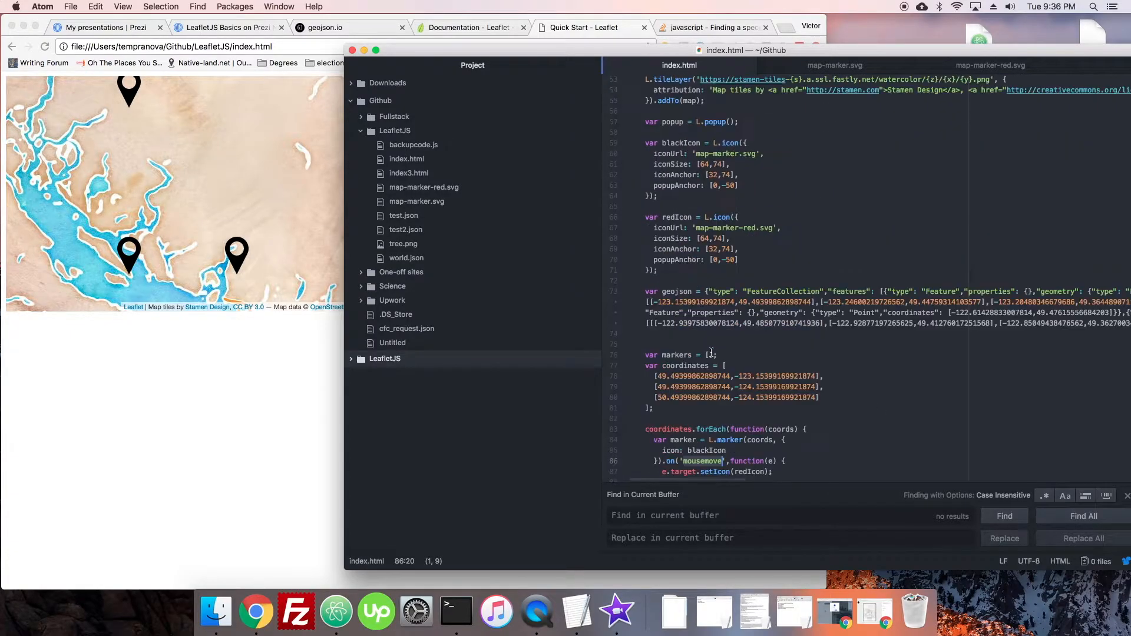
scroll(up, 3)
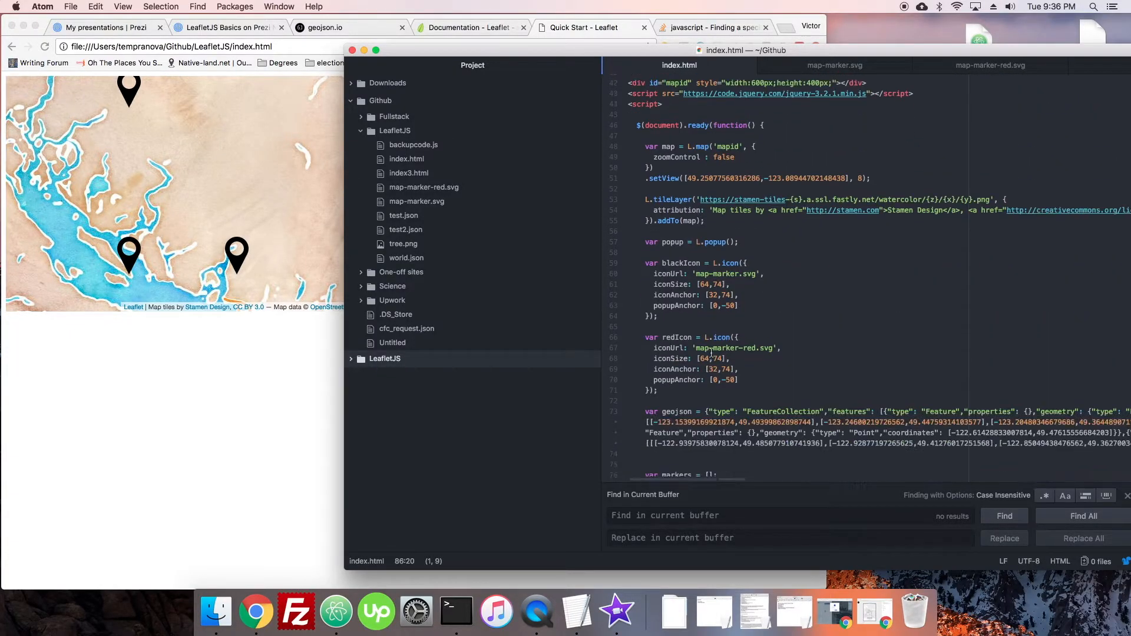
scroll(down, 3)
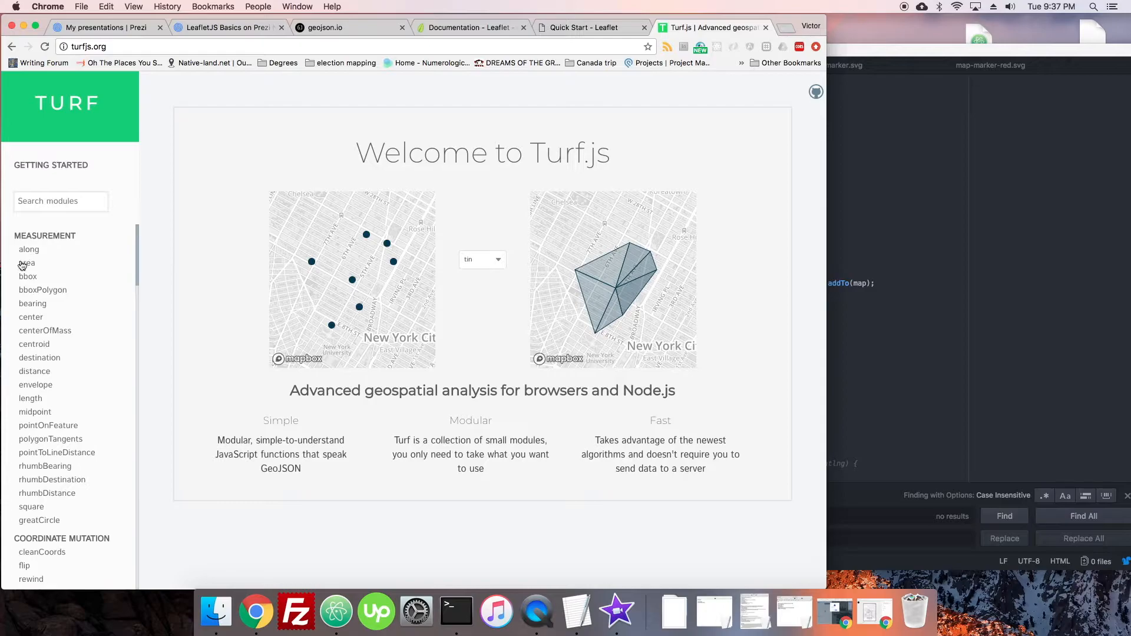
mouse_move(43, 373)
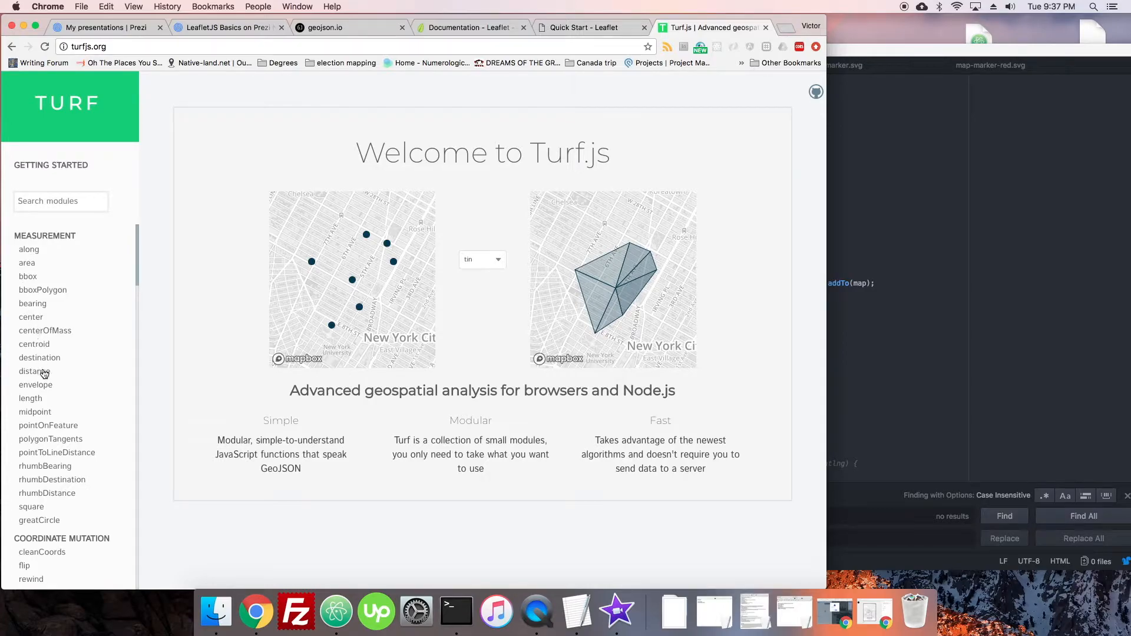
Open the Turf.js 'distance' reference under MEASUREMENT and scroll through it.
click(34, 371)
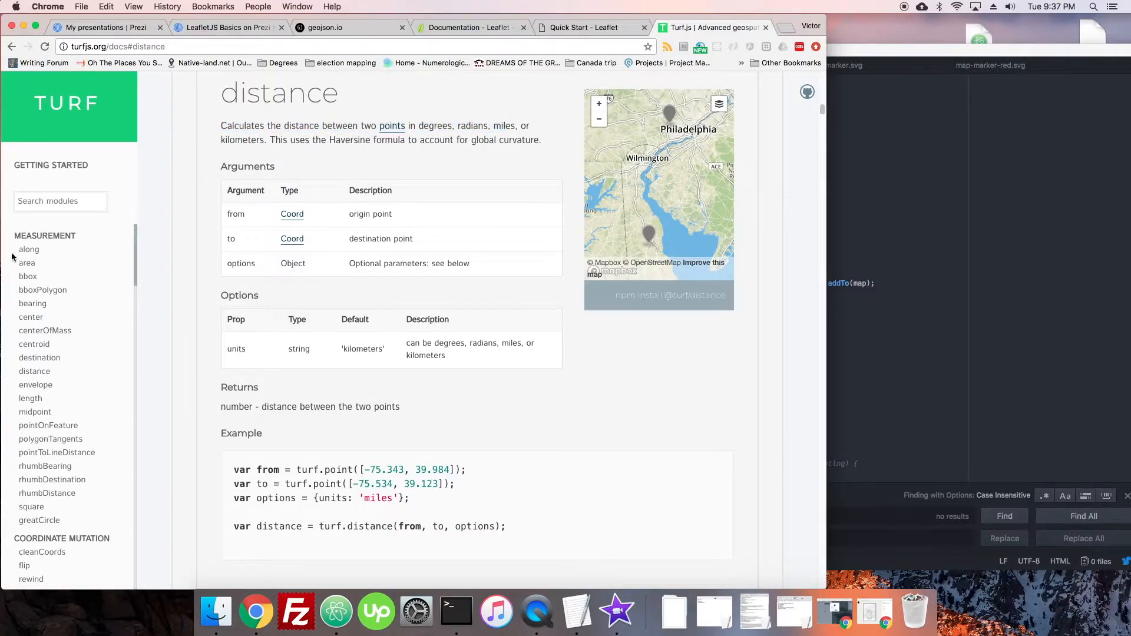
scroll(down, 3)
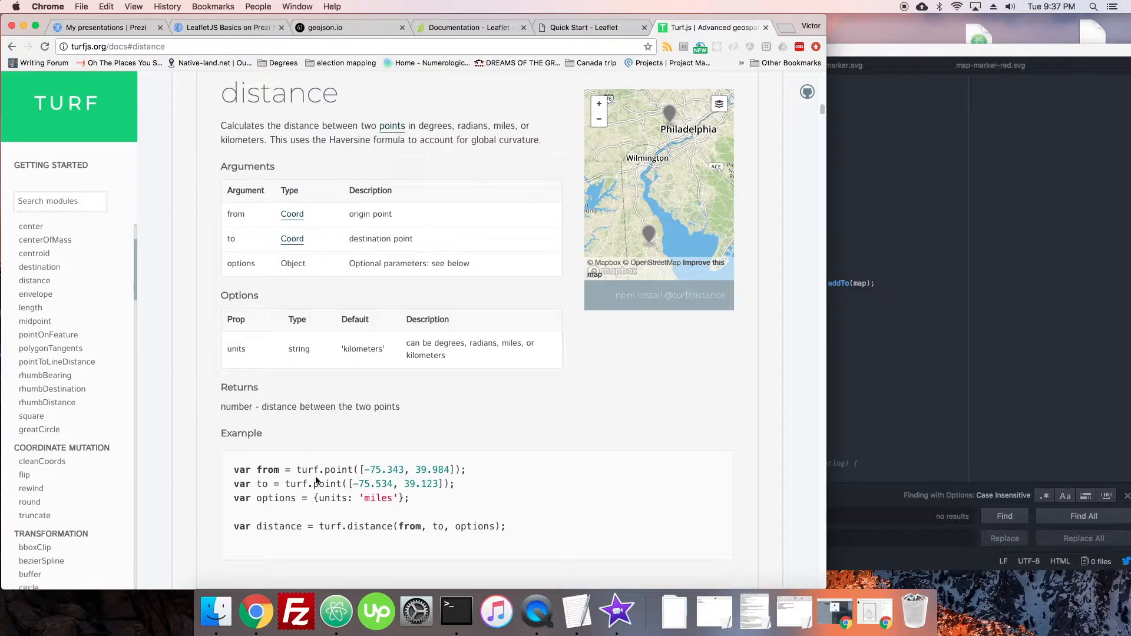
scroll(down, 3)
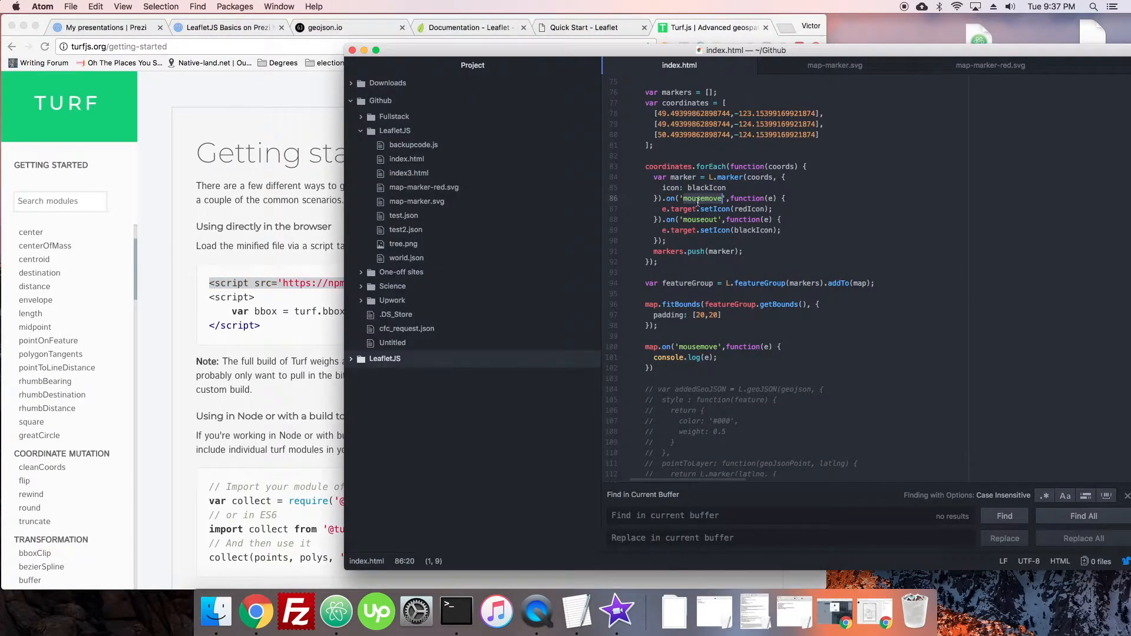
scroll(up, 3)
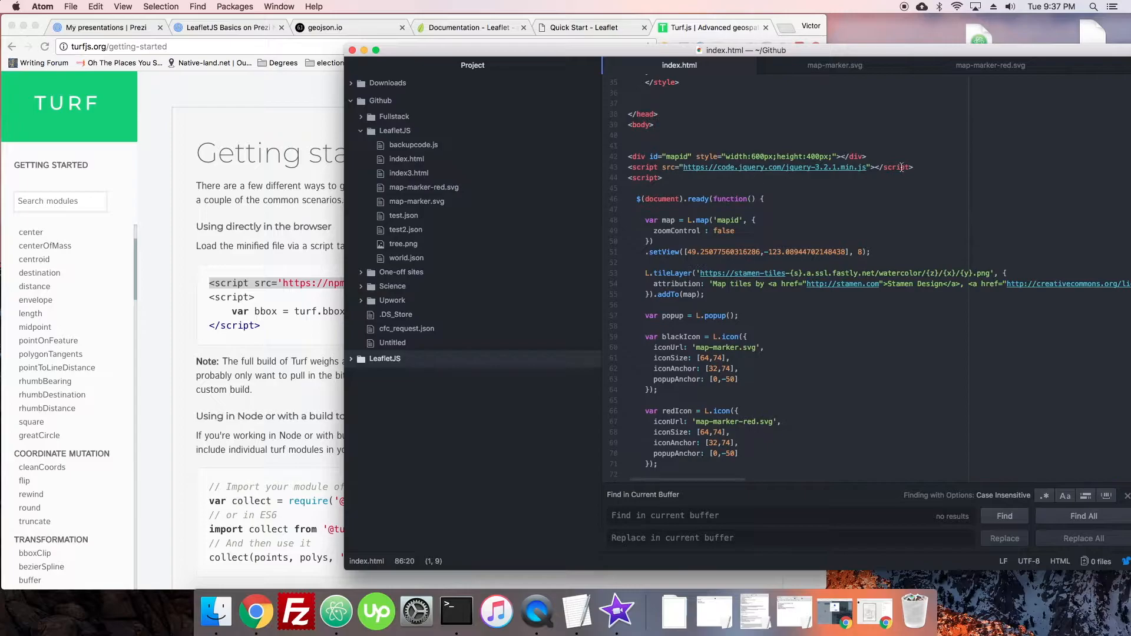
text(<script src='https://npmcdn.com/@turf/turf/turf.min.js'></script>)
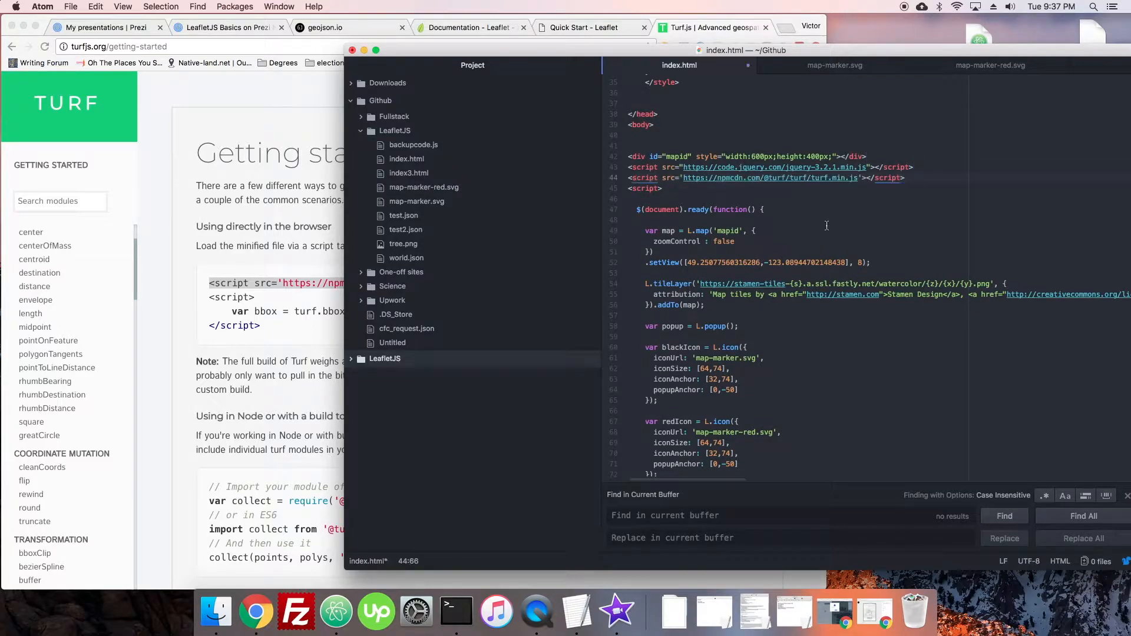
scroll(down, 3)
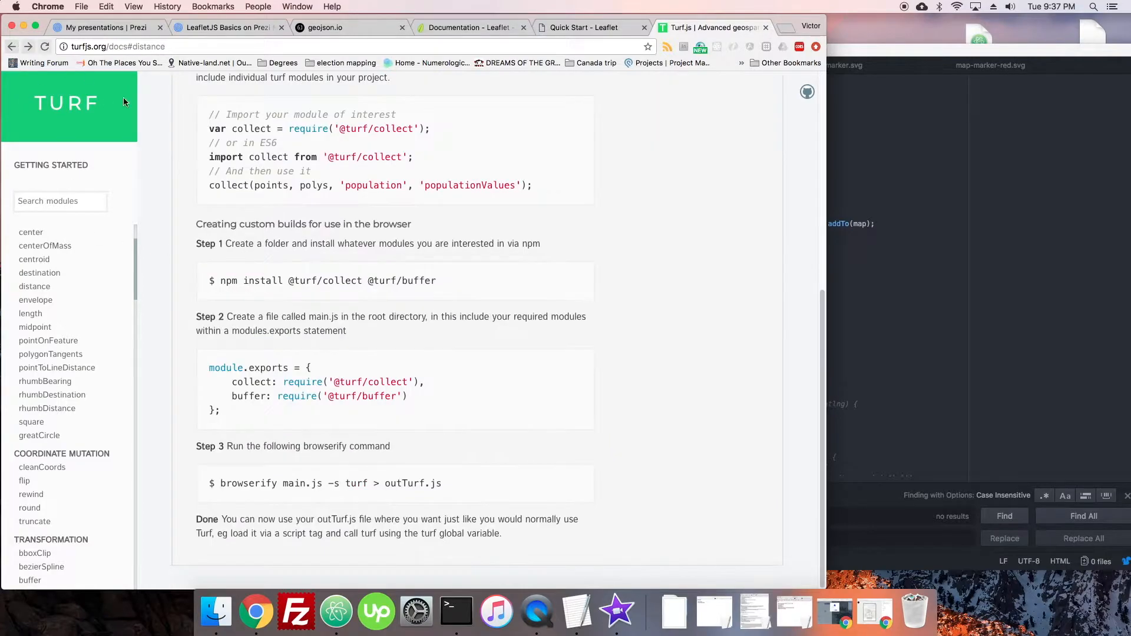
Scroll to the Turf distance Example code block and copy its four lines.
scroll(up, 3)
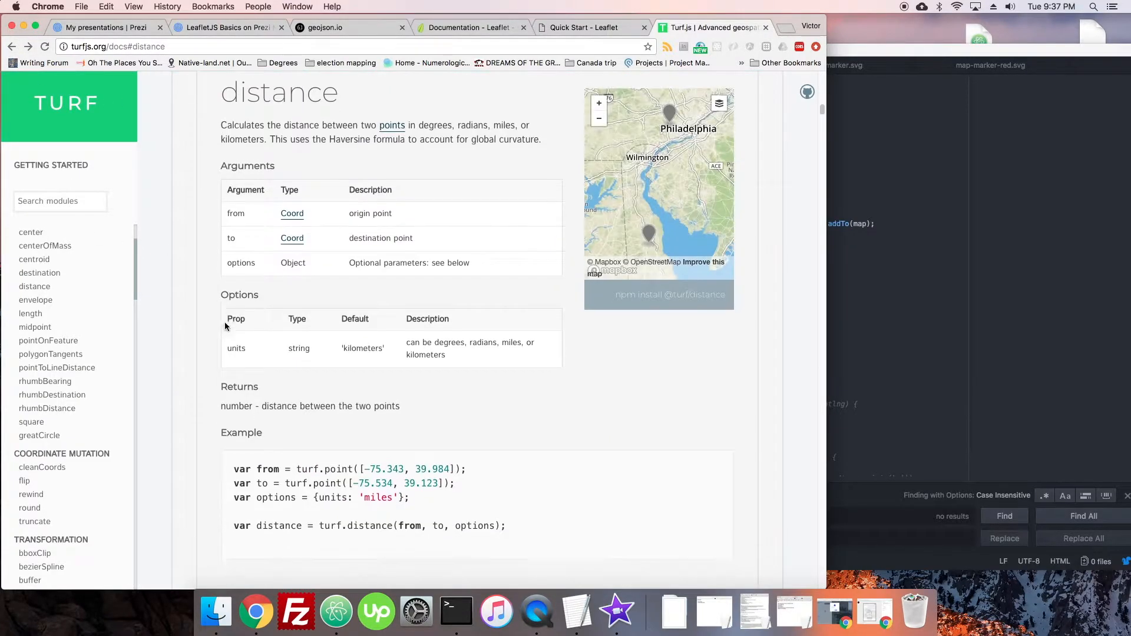
scroll(down, 3)
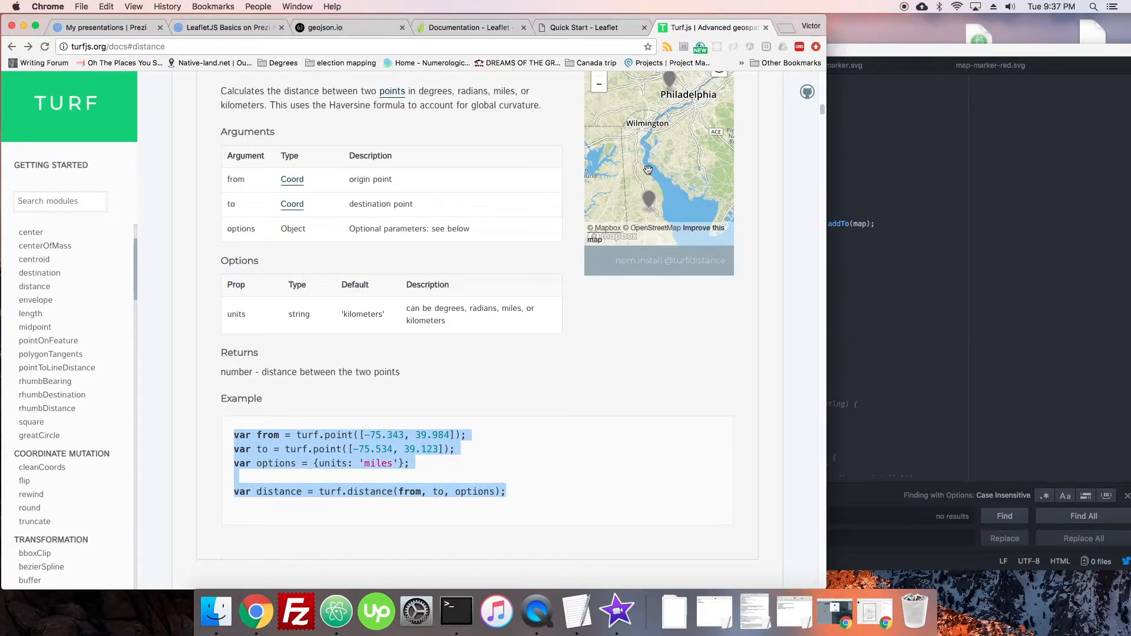
mouse_move(633, 216)
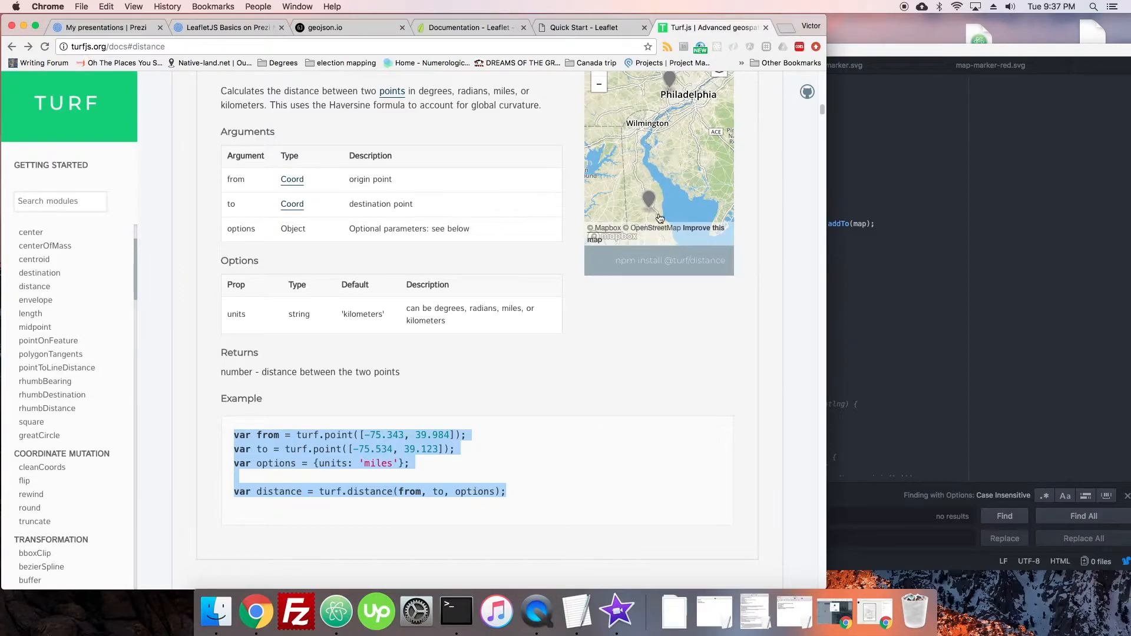
mouse_move(642, 173)
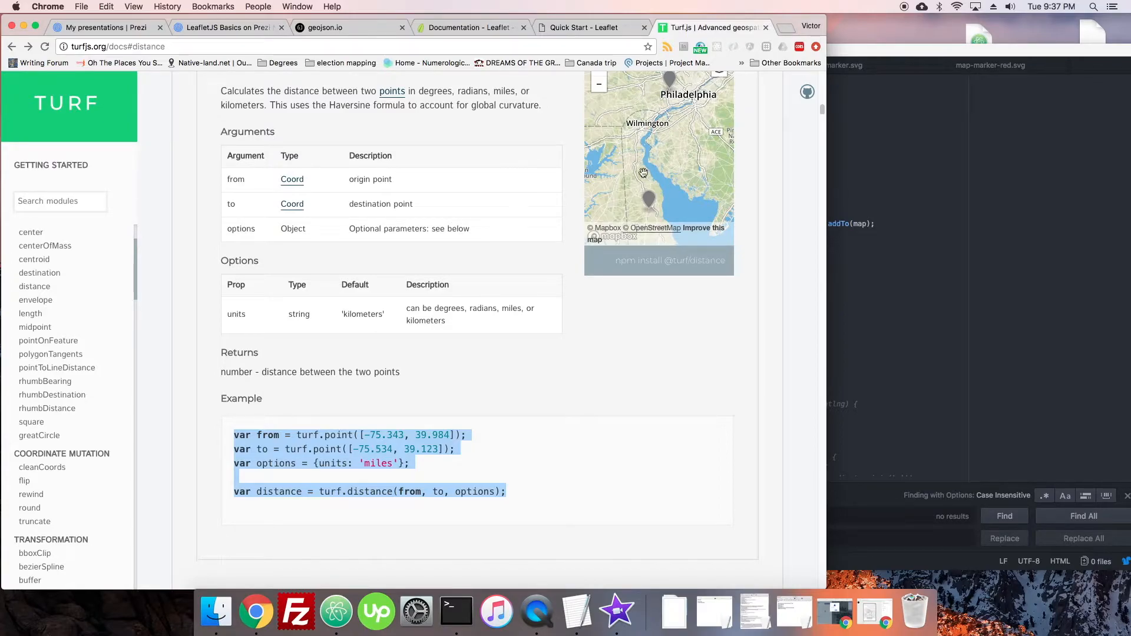
mouse_move(673, 100)
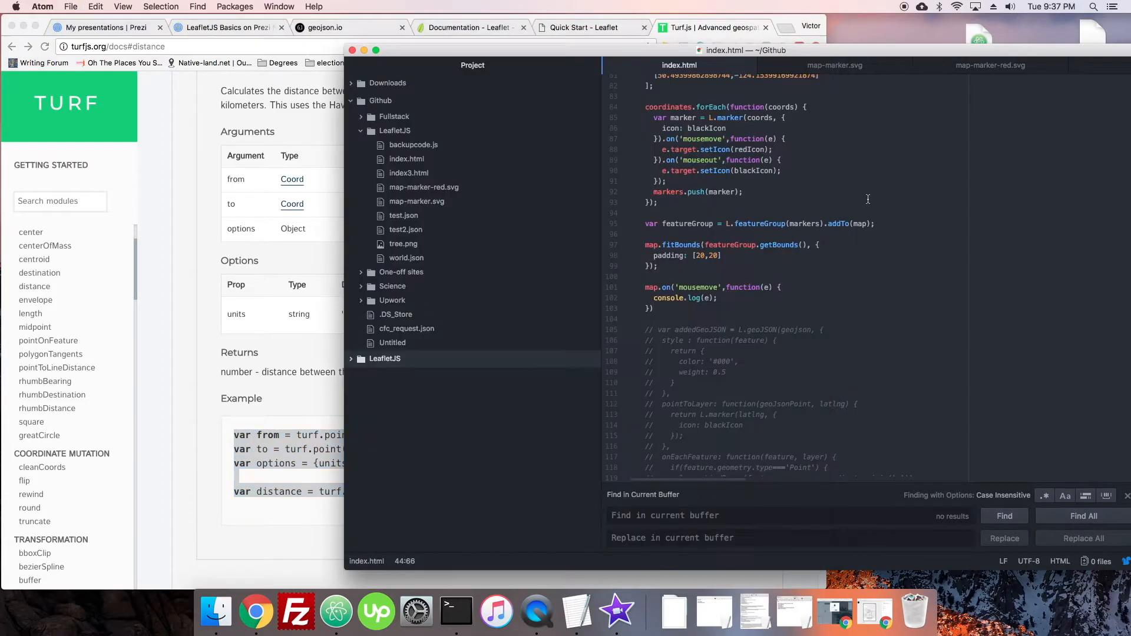
mouse_move(815, 289)
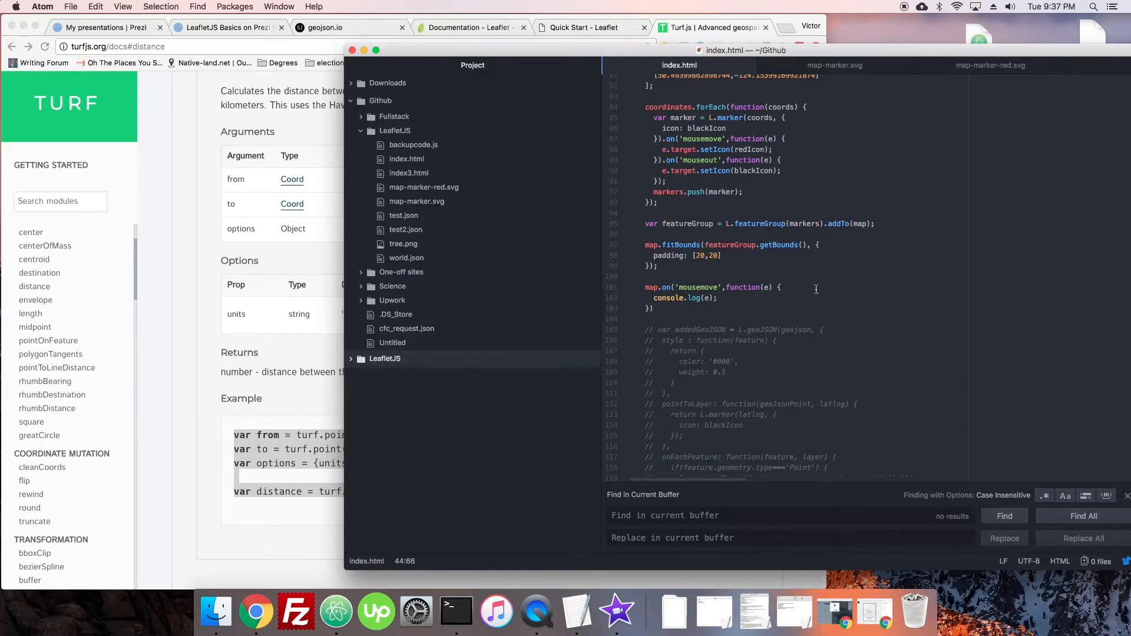
Paste Turf's from, to, options and distance lines below console.log(e) in the handler.
click(781, 286)
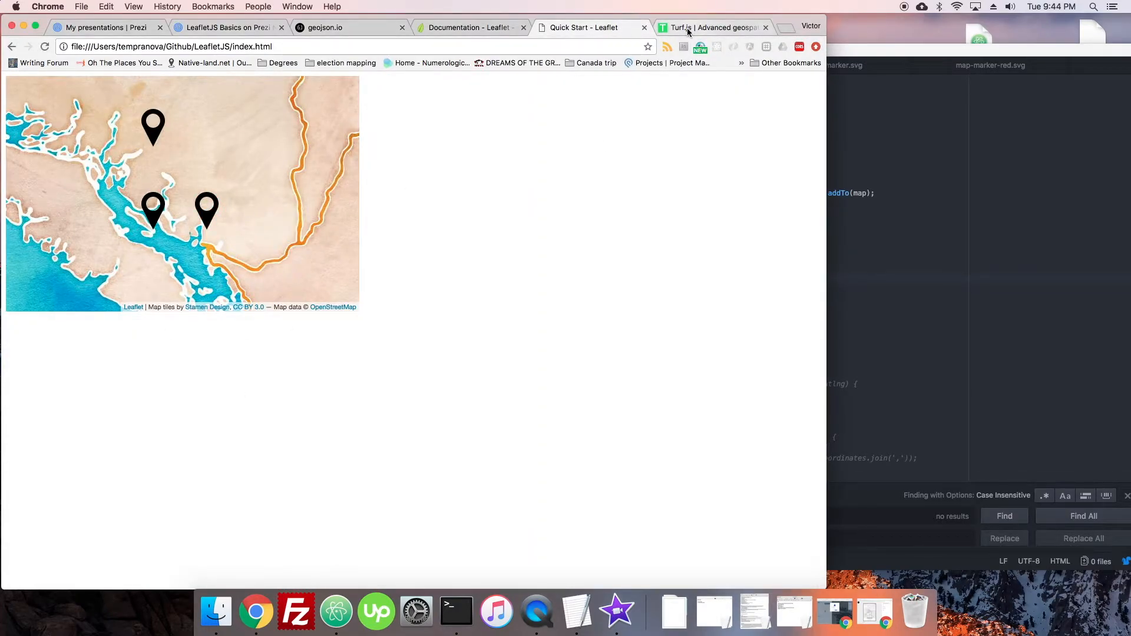
click(710, 27)
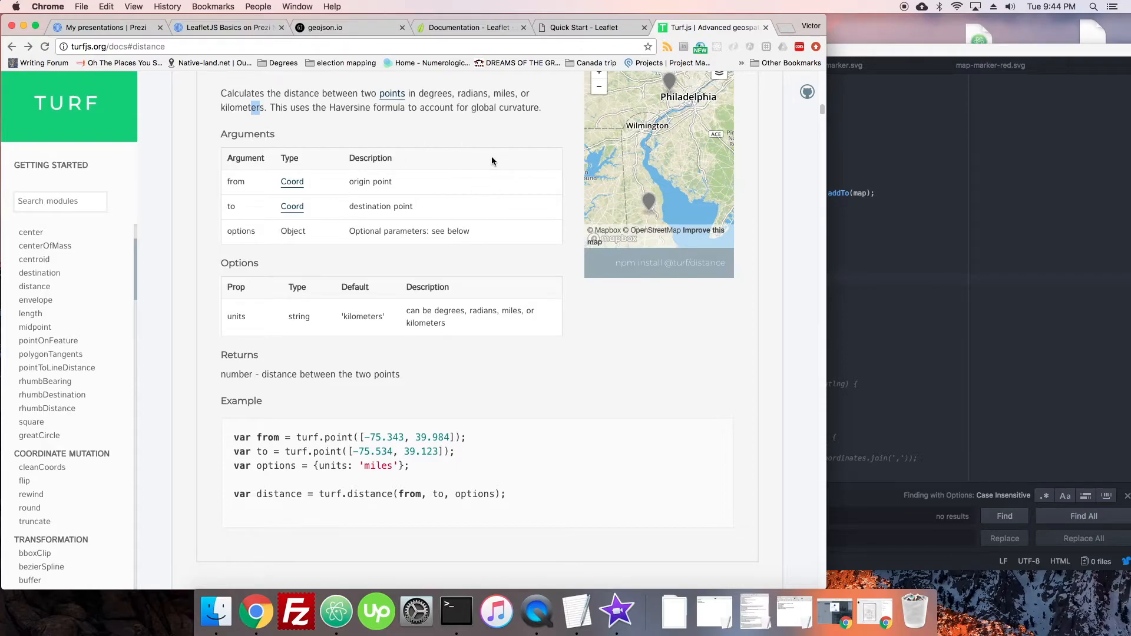
mouse_move(353, 136)
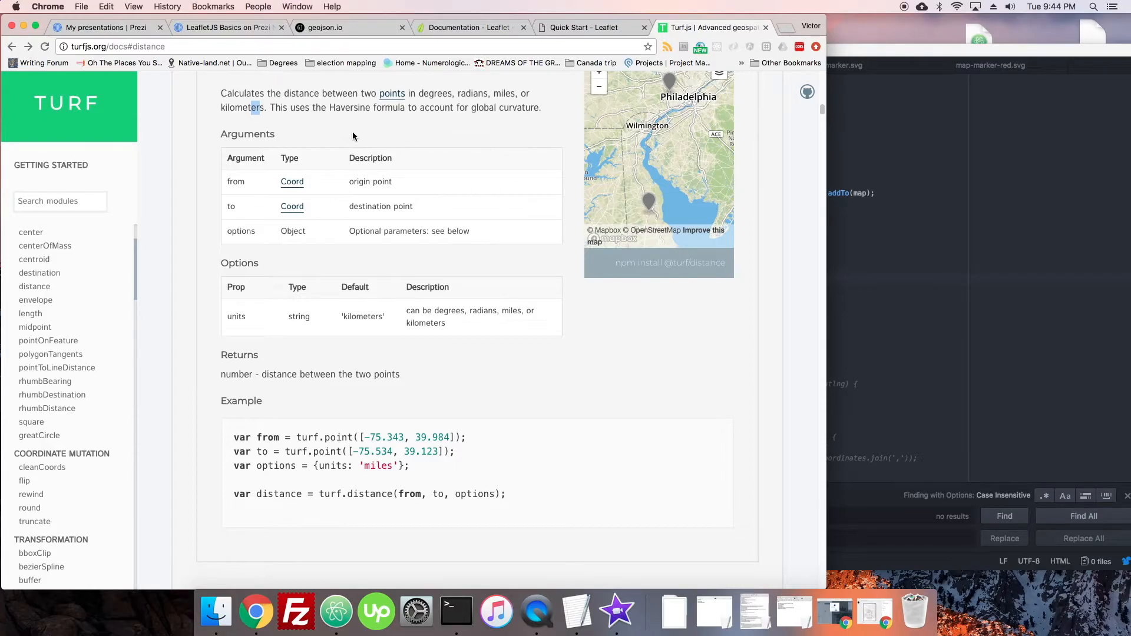
scroll(down, 3)
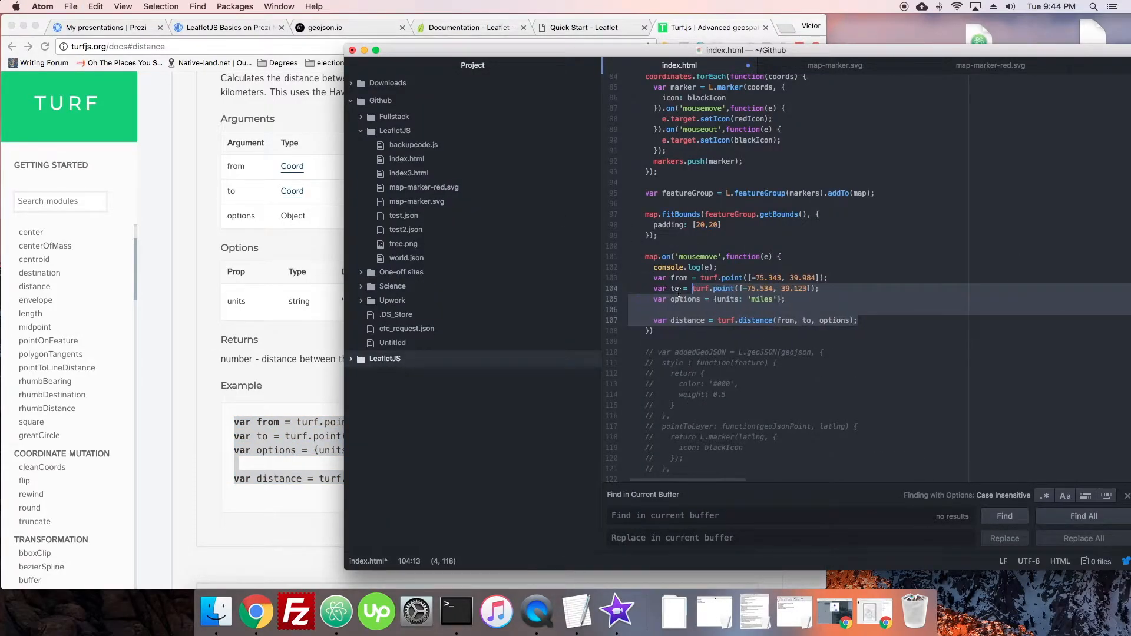
click(716, 267)
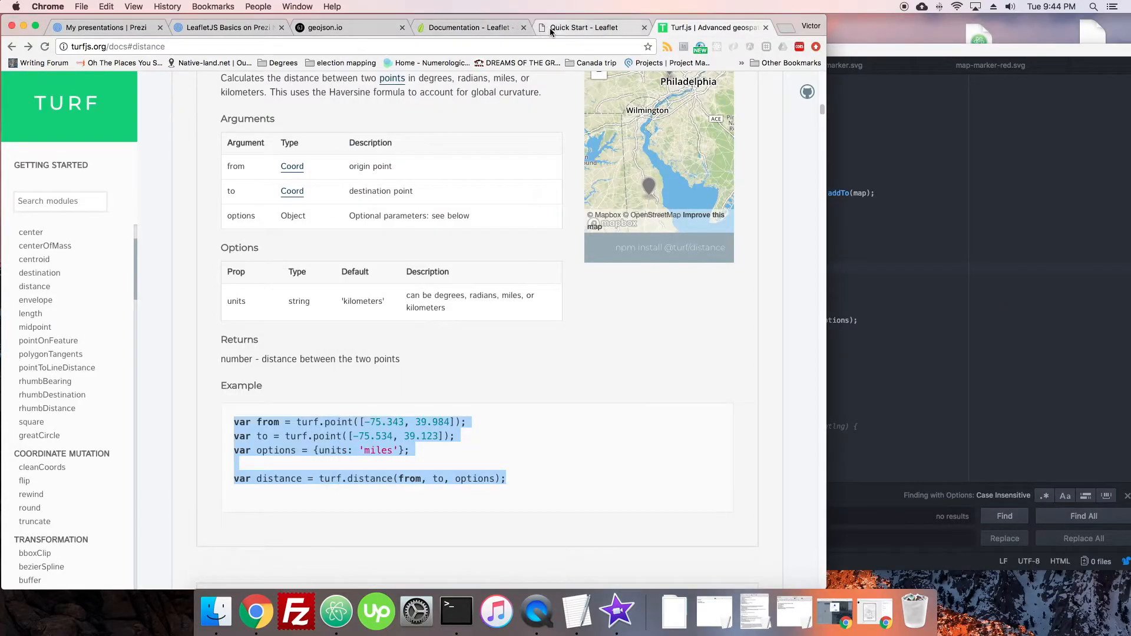
On the map page, expand a logged mousemove event and its latlng property.
click(582, 27)
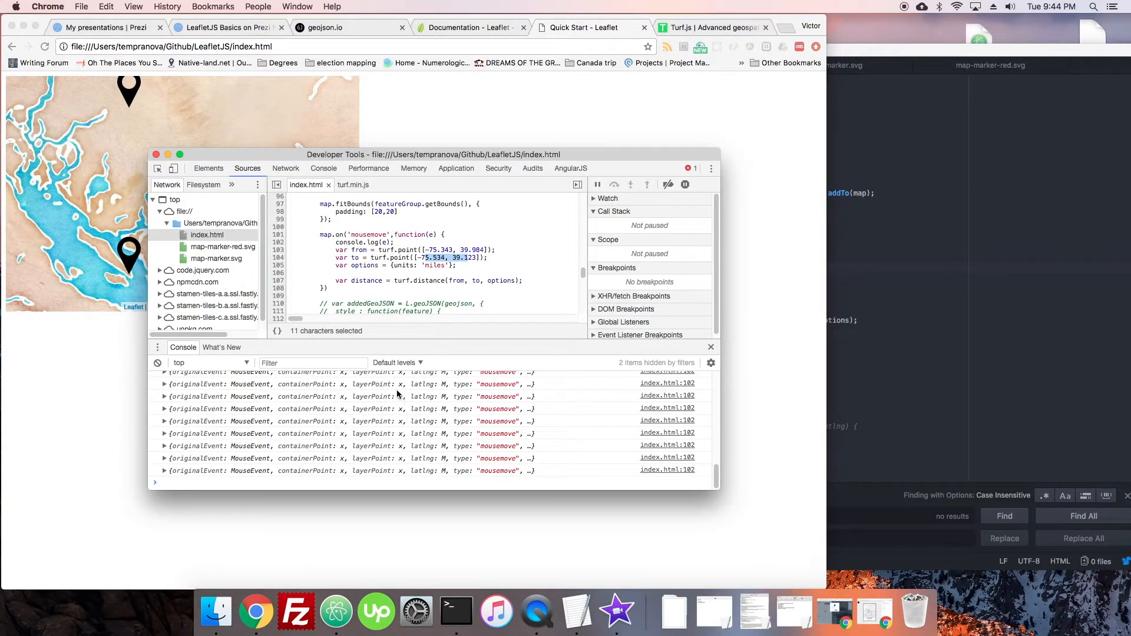
click(164, 414)
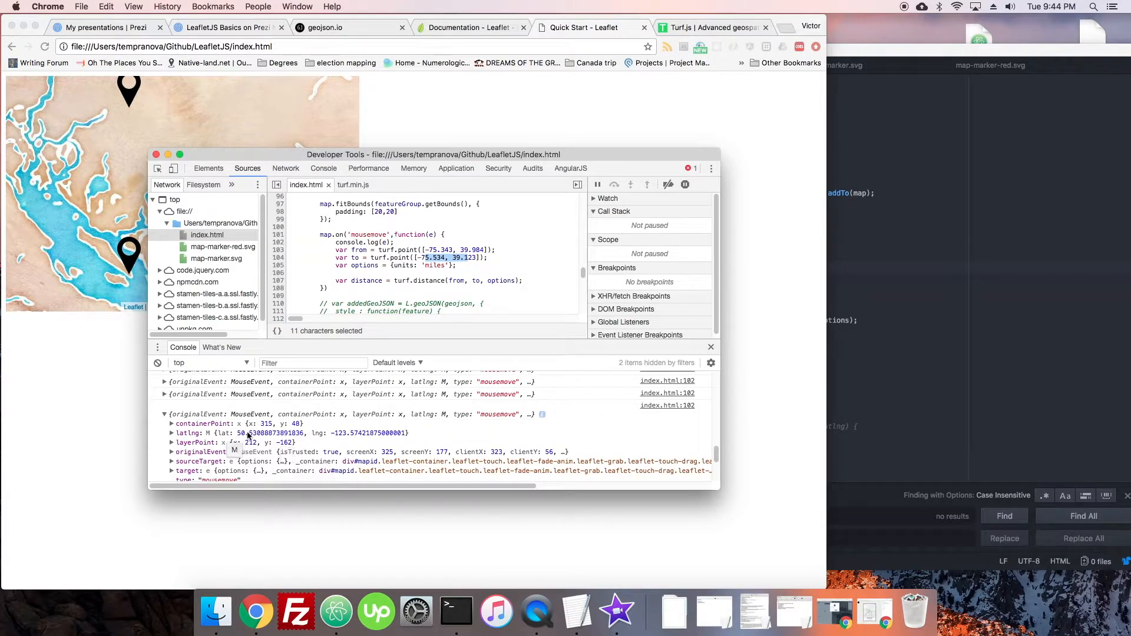
click(173, 433)
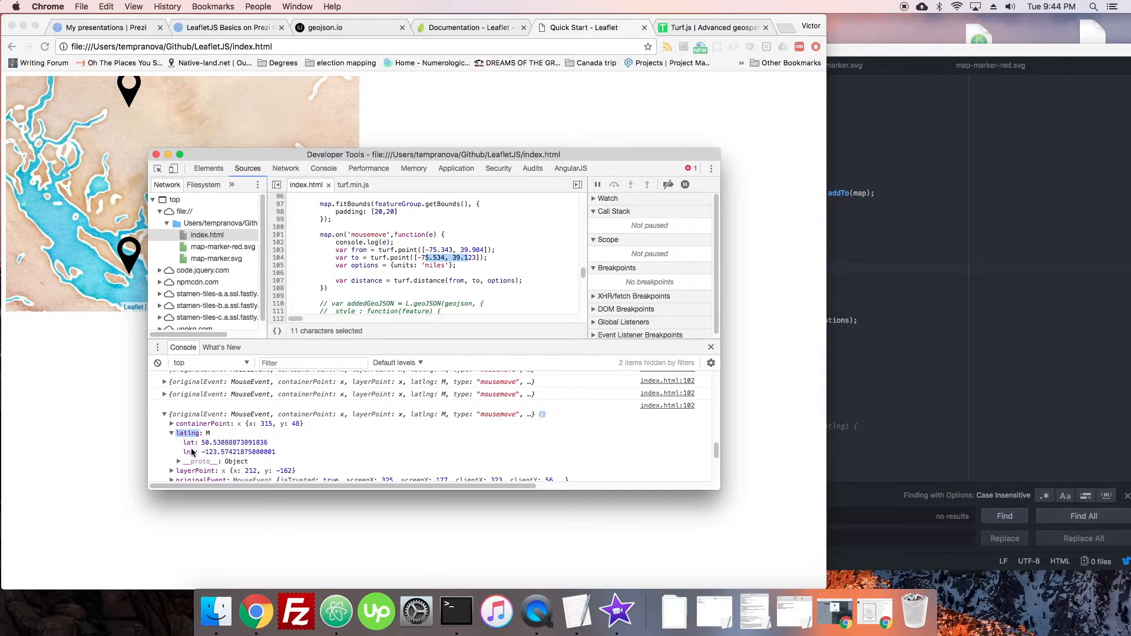
mouse_move(902, 345)
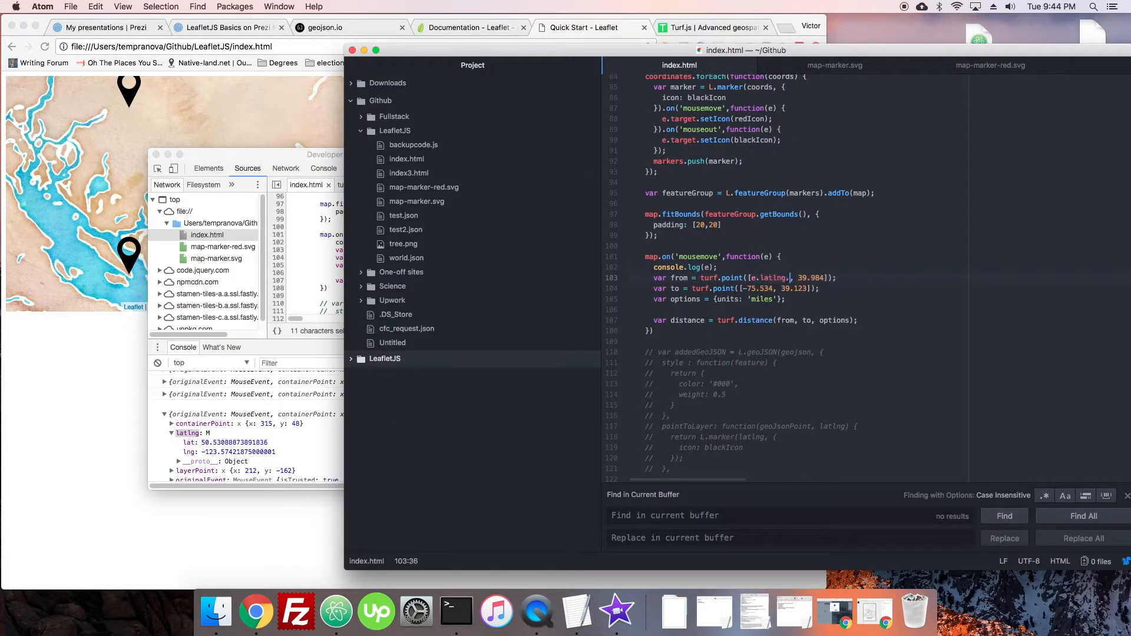
Build the from point from e.latlng and start markers.forEach(function(marker) { loop.
text(lat)
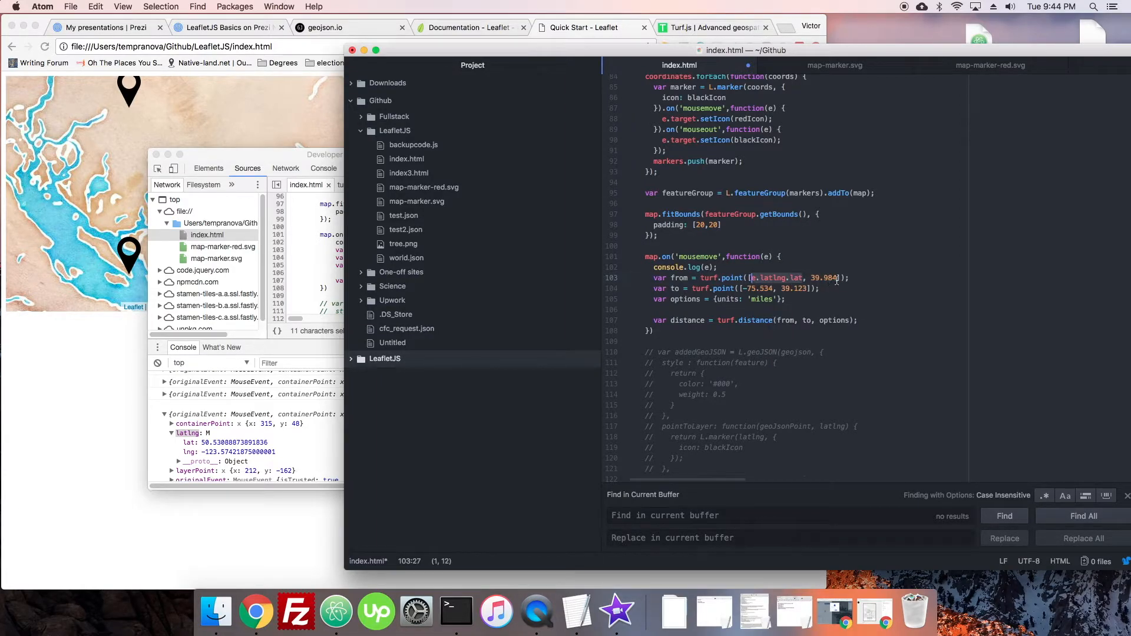
text(e.latlng.lng)
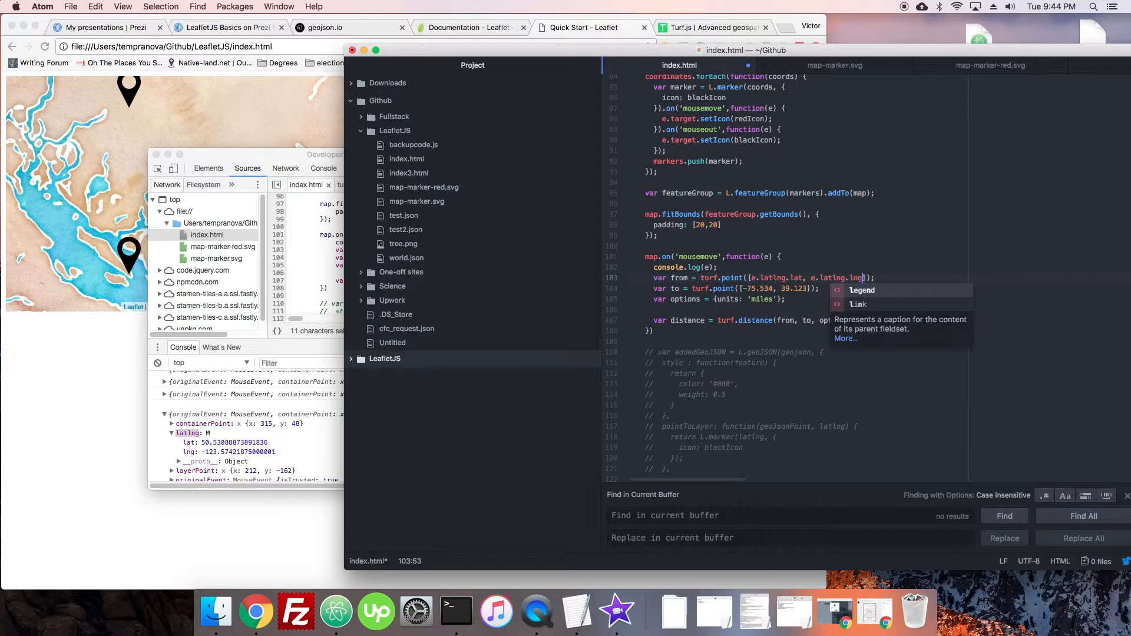
click(880, 278)
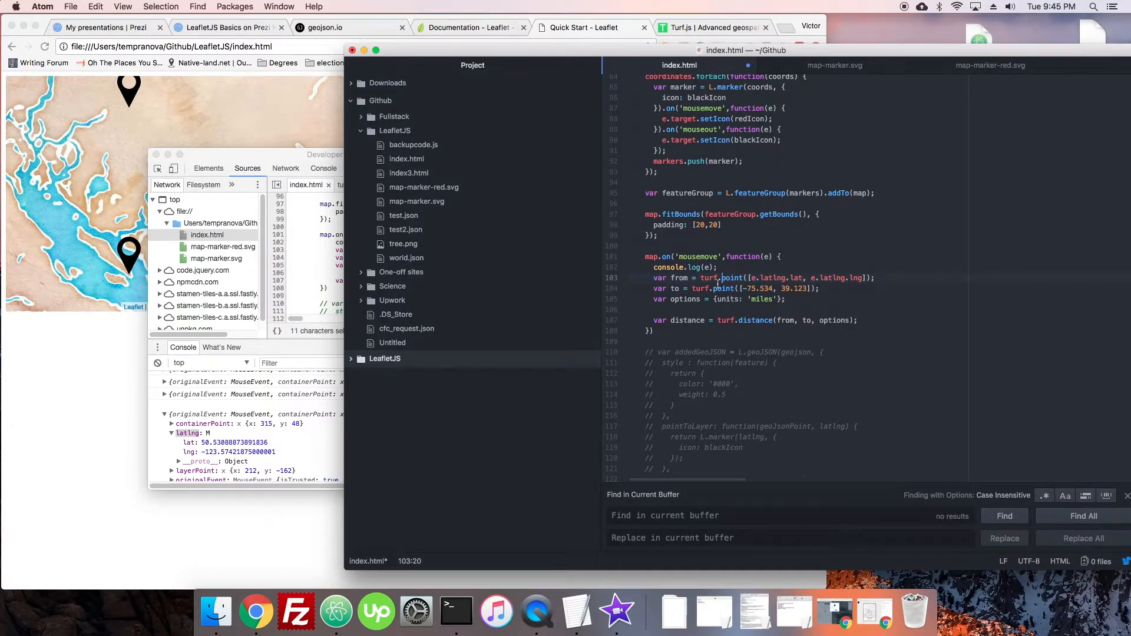
click(896, 280)
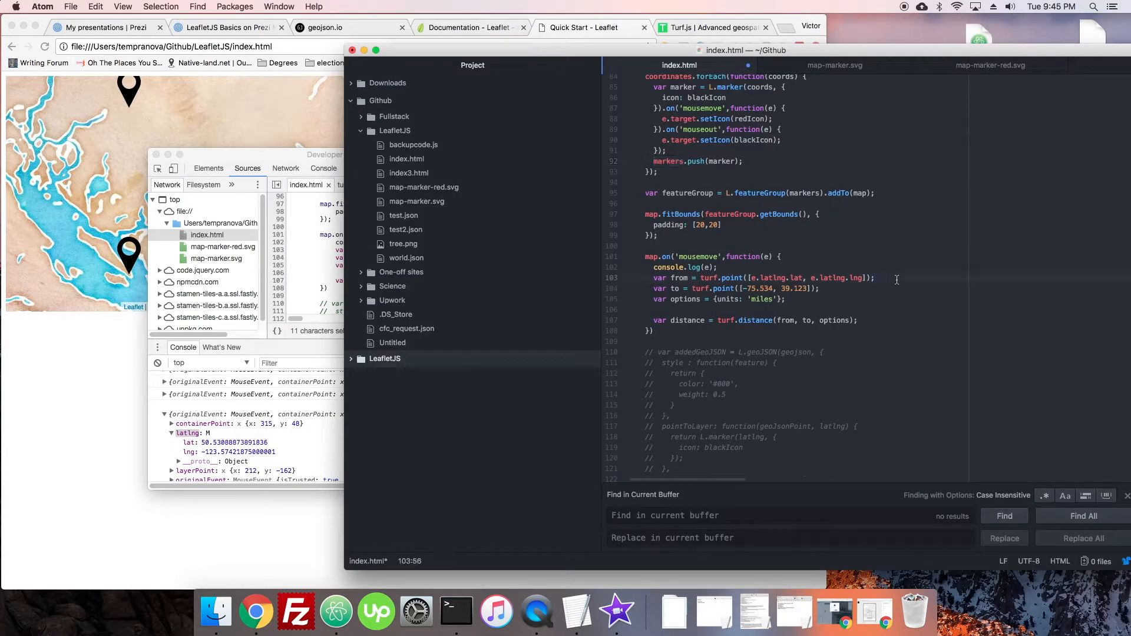
text(markers.forEach(f)
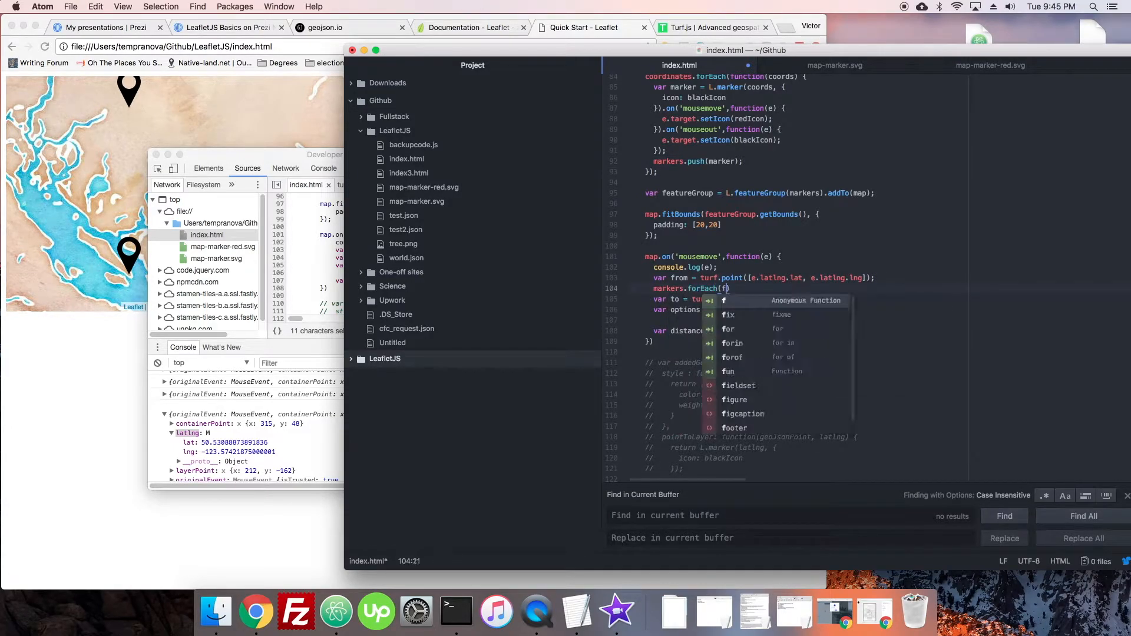
text(unction(marker) {)
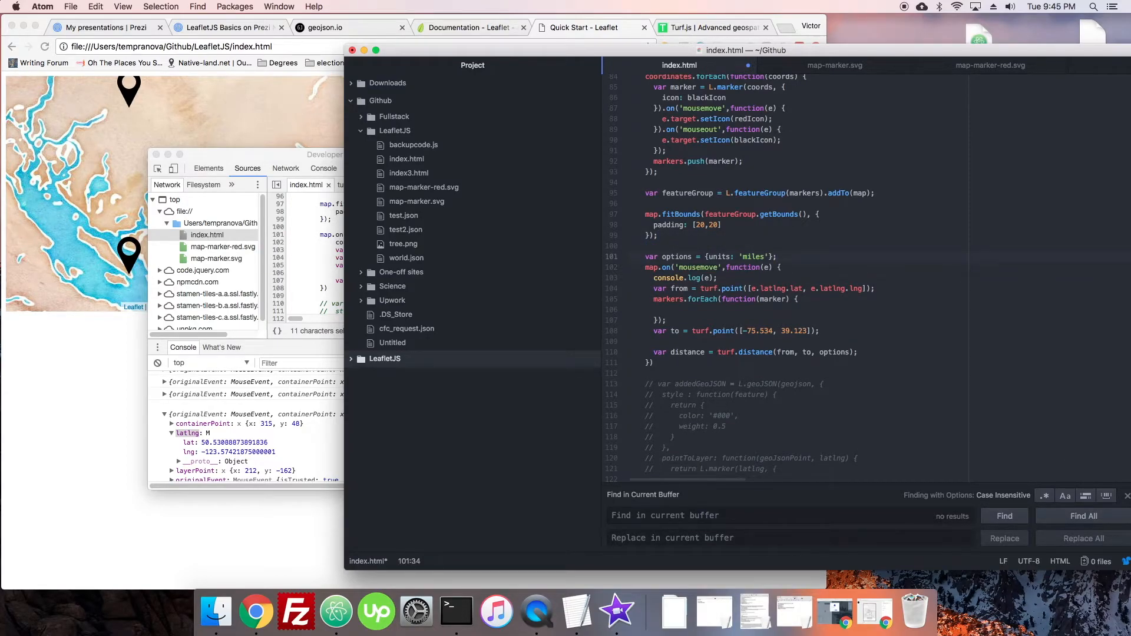
Set units to kilometers and add var to = turf.point([-75.534, 39.123]) inside the loop.
text(kiloem)
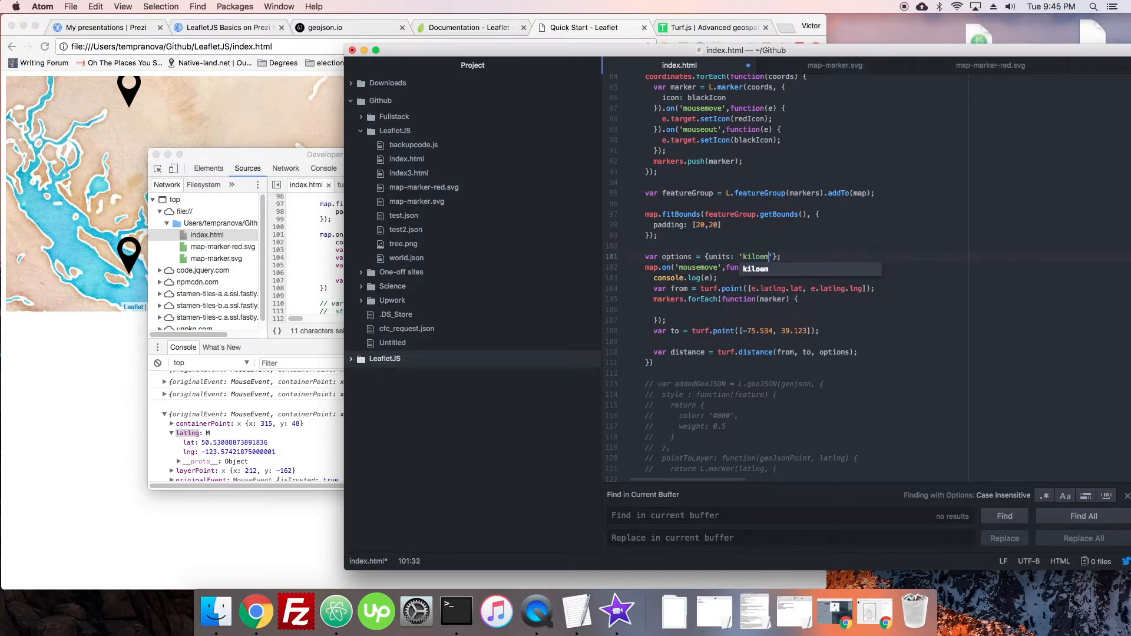
text(ters)
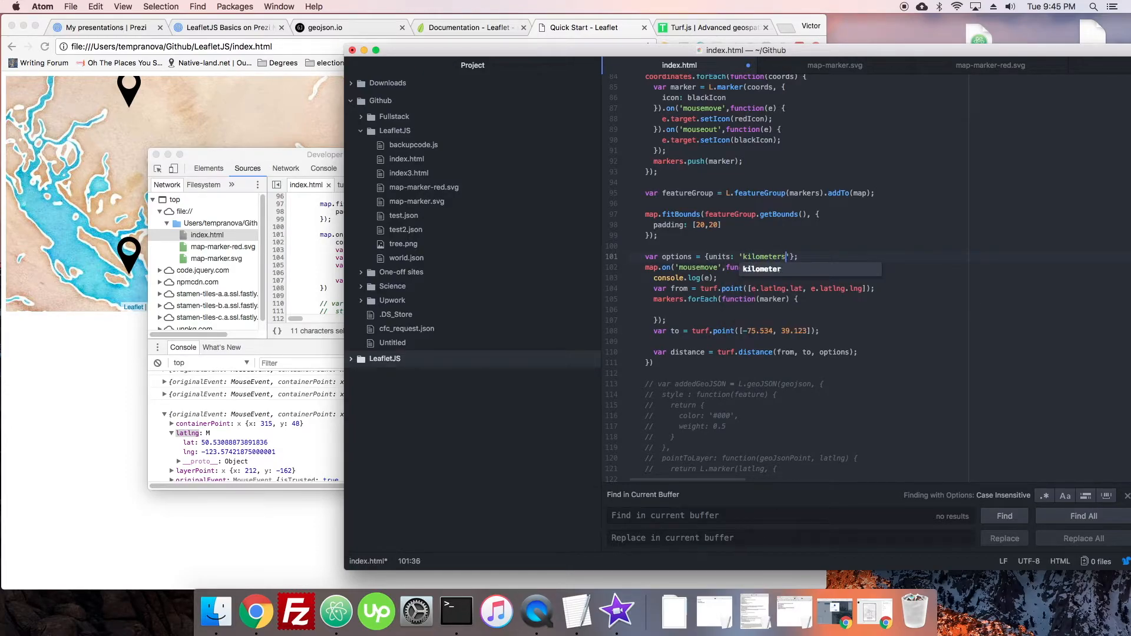
click(784, 289)
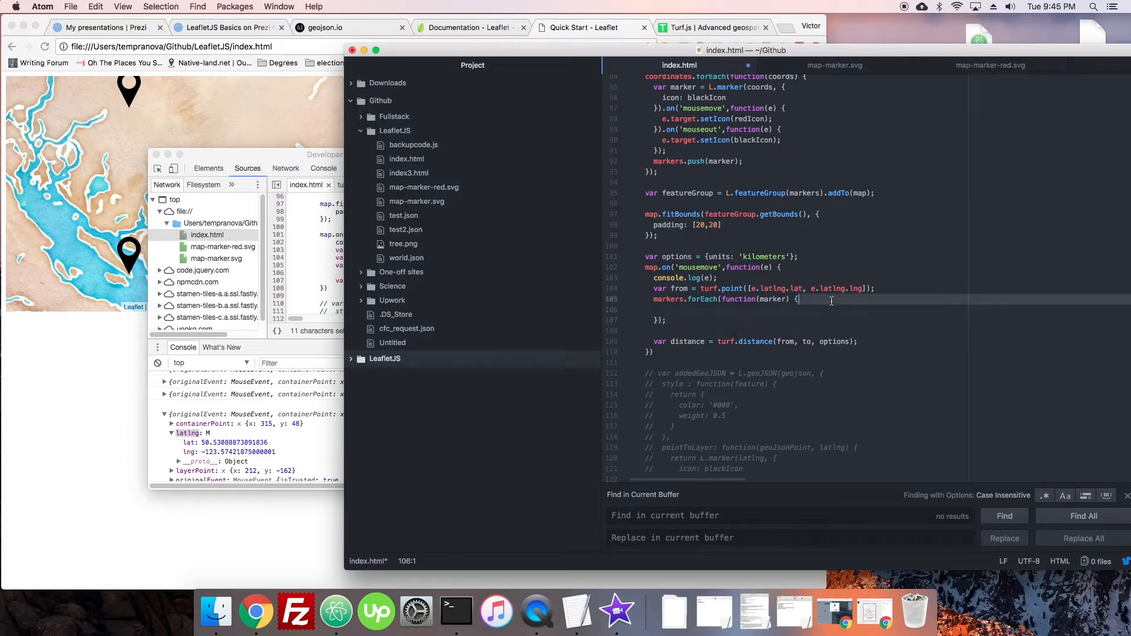
text(var to = turf.point([-75.534, 39.123]);)
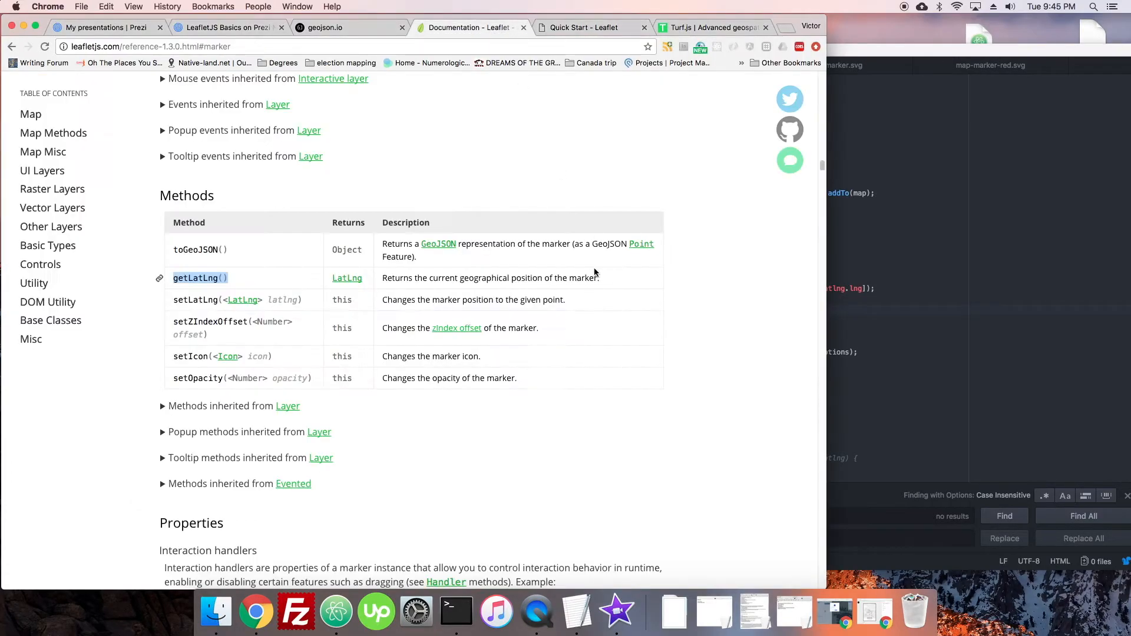
Scroll the Leaflet reference to Marker Methods and select getLatLng.
scroll(up, 3)
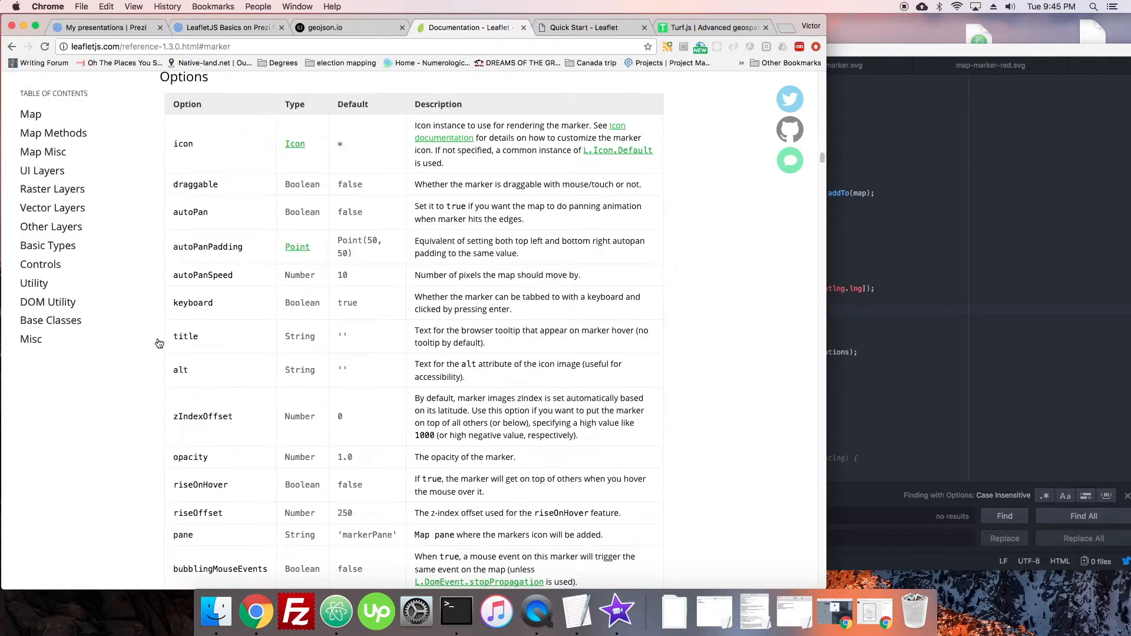
scroll(down, 3)
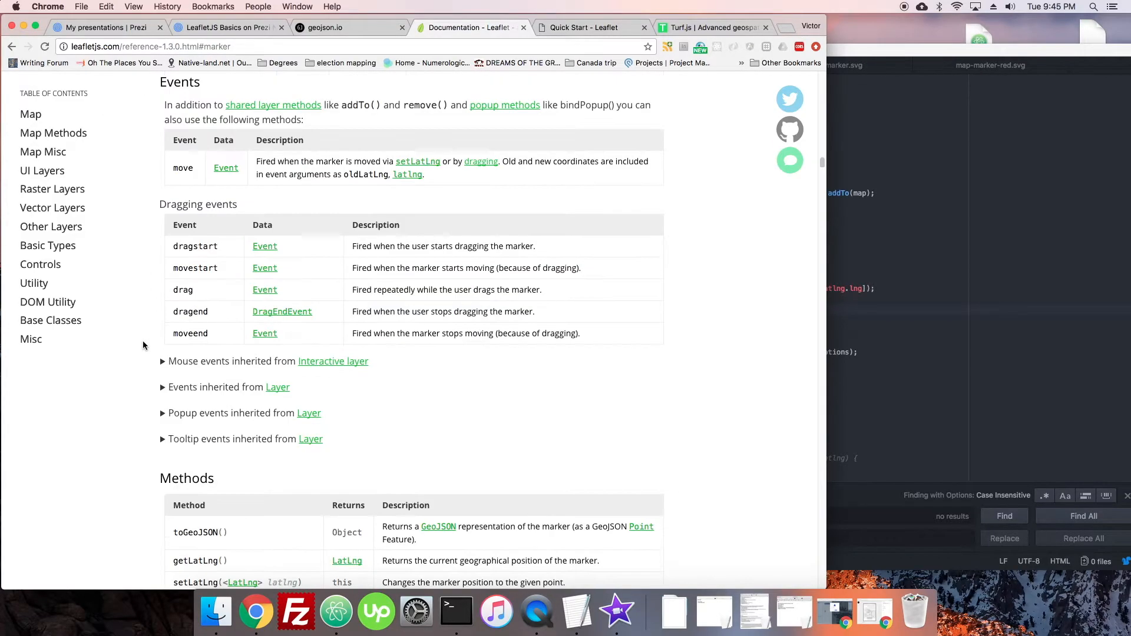
scroll(down, 3)
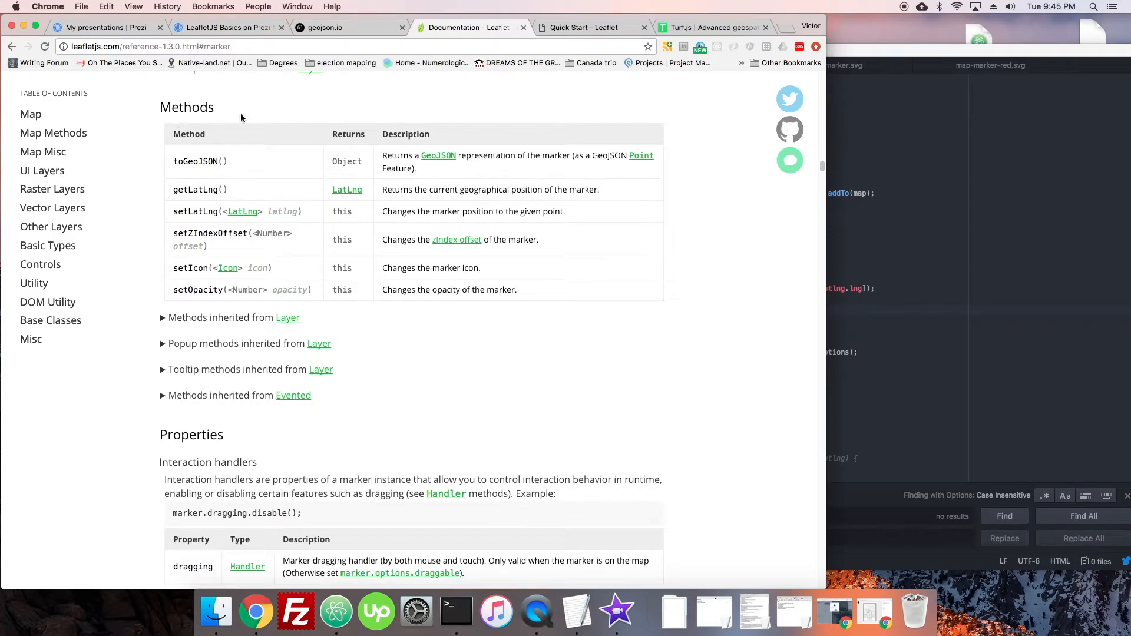
double_click(200, 189)
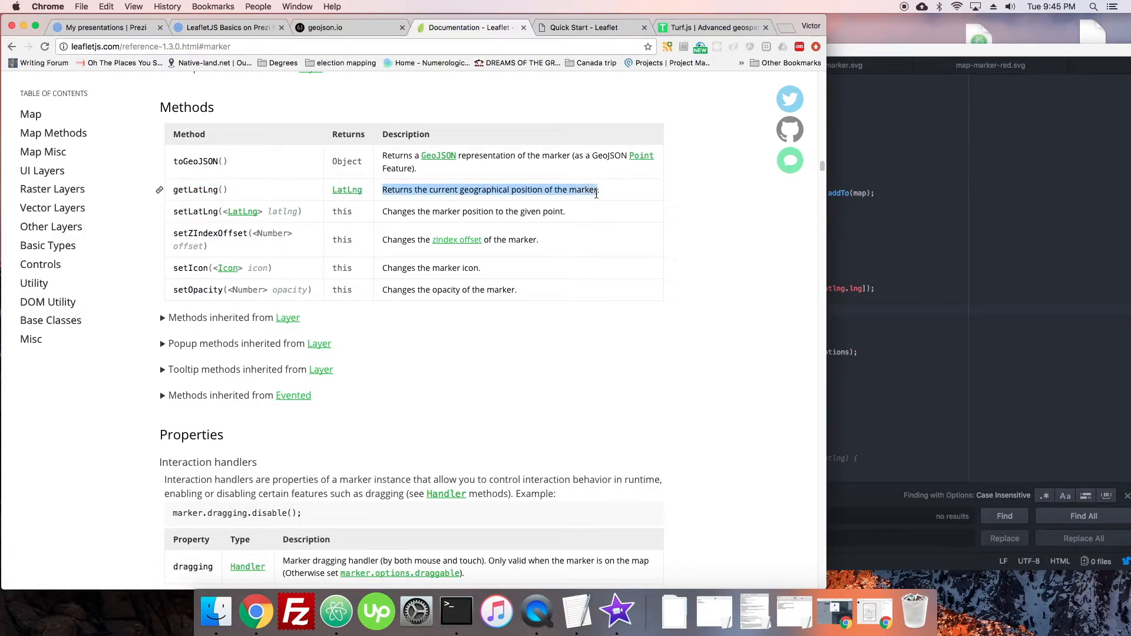
mouse_move(555, 203)
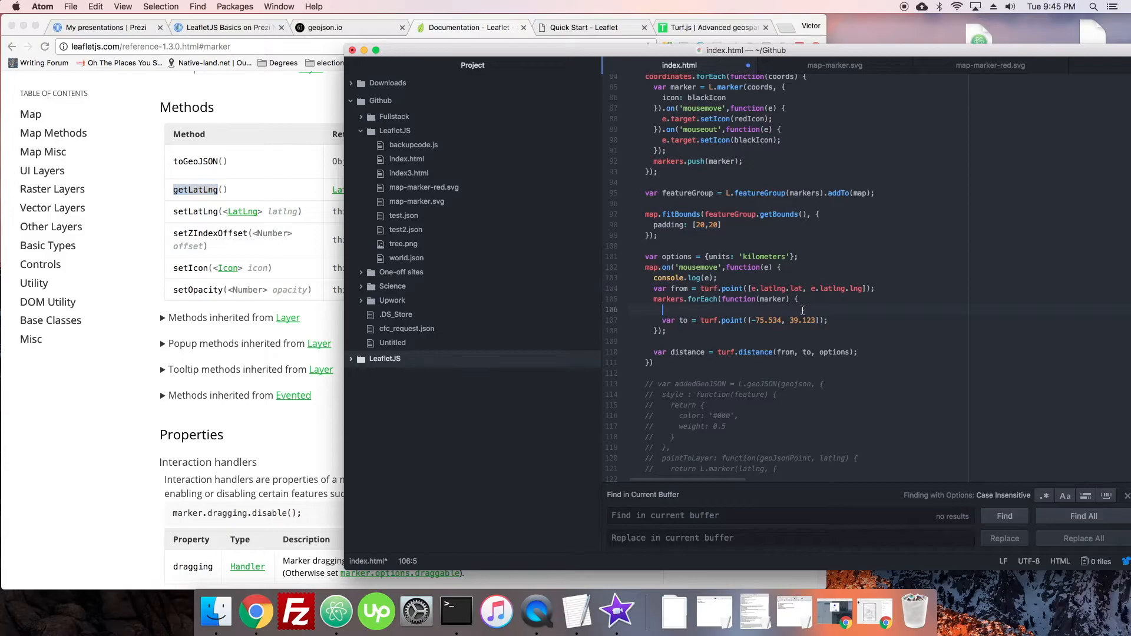
Replace the to point coordinates with marker.getLatLng().lat and lng.
text(marker.getLatLng().l)
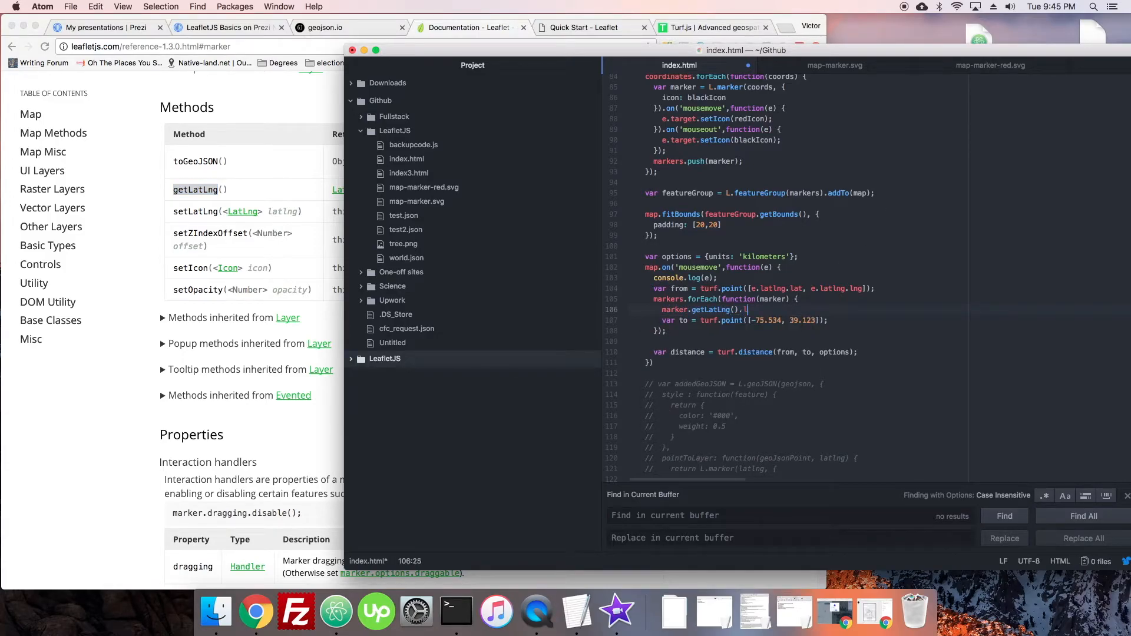
key(backspace)
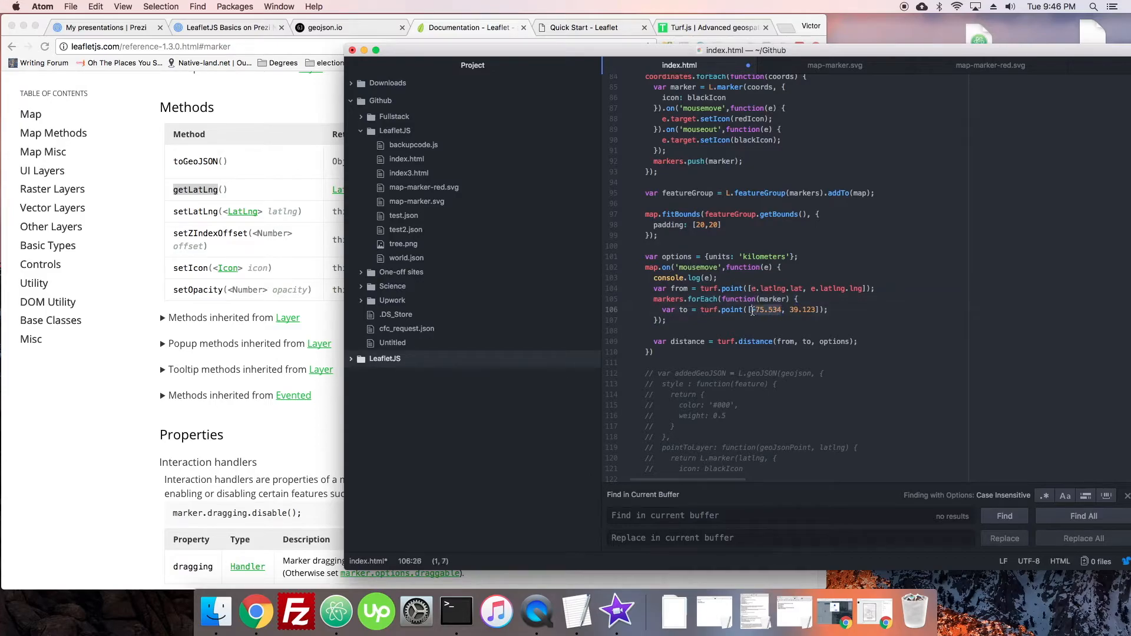
text(marker.getLatLng().lat)
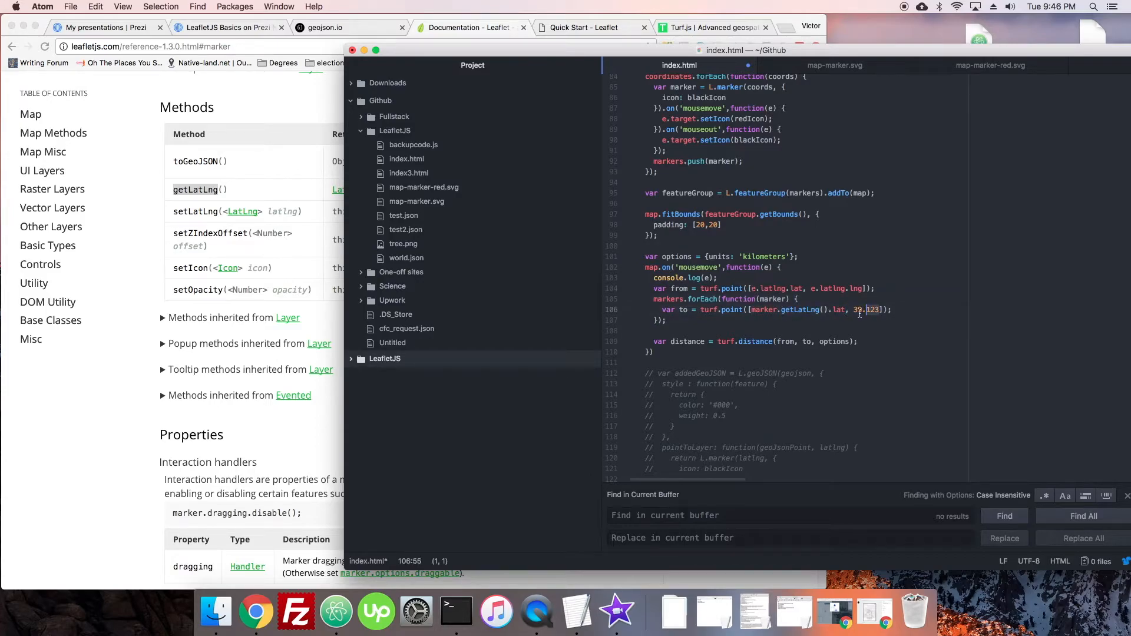
text(marker.getLatLng().lng)
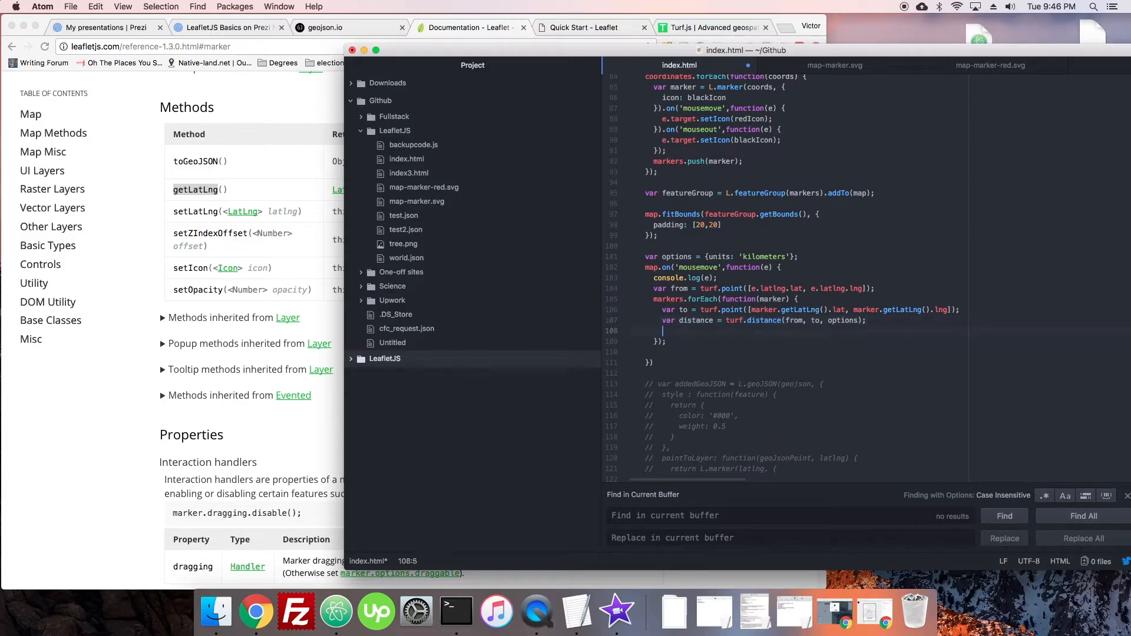
Add if (distance<100) calling marker.setIcon(redIcon).
text(if())
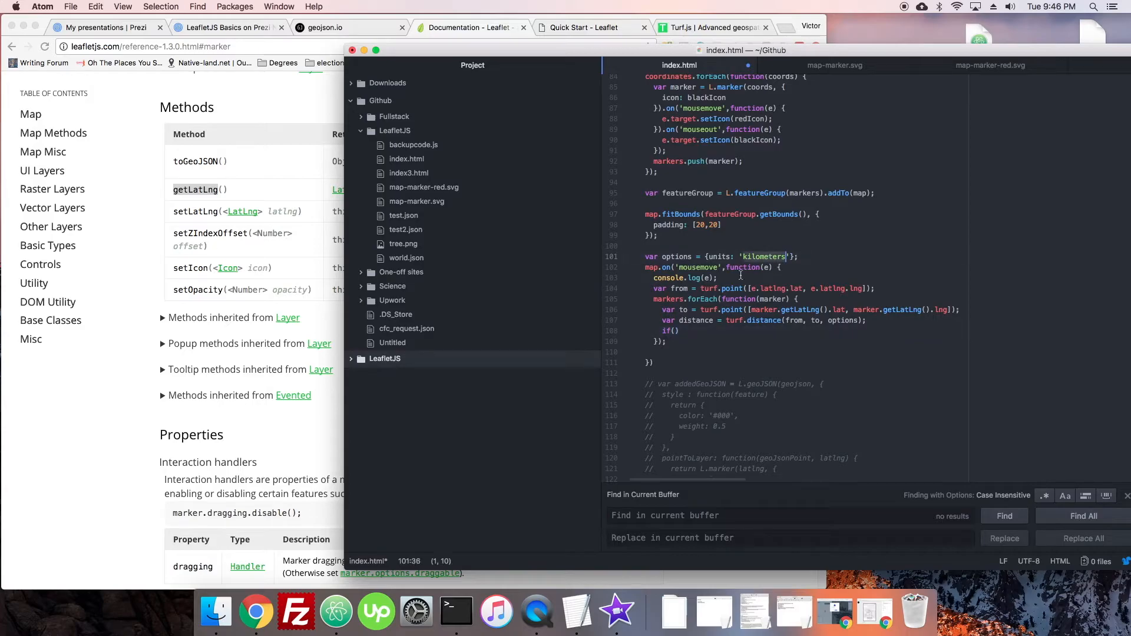
click(675, 330)
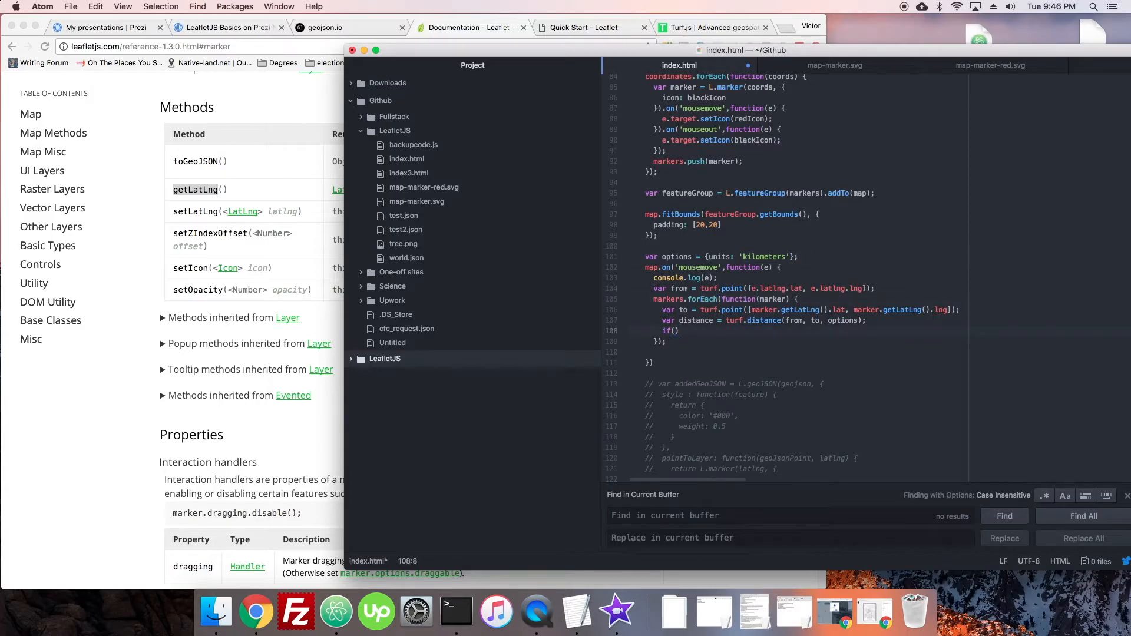
text(distance<100)
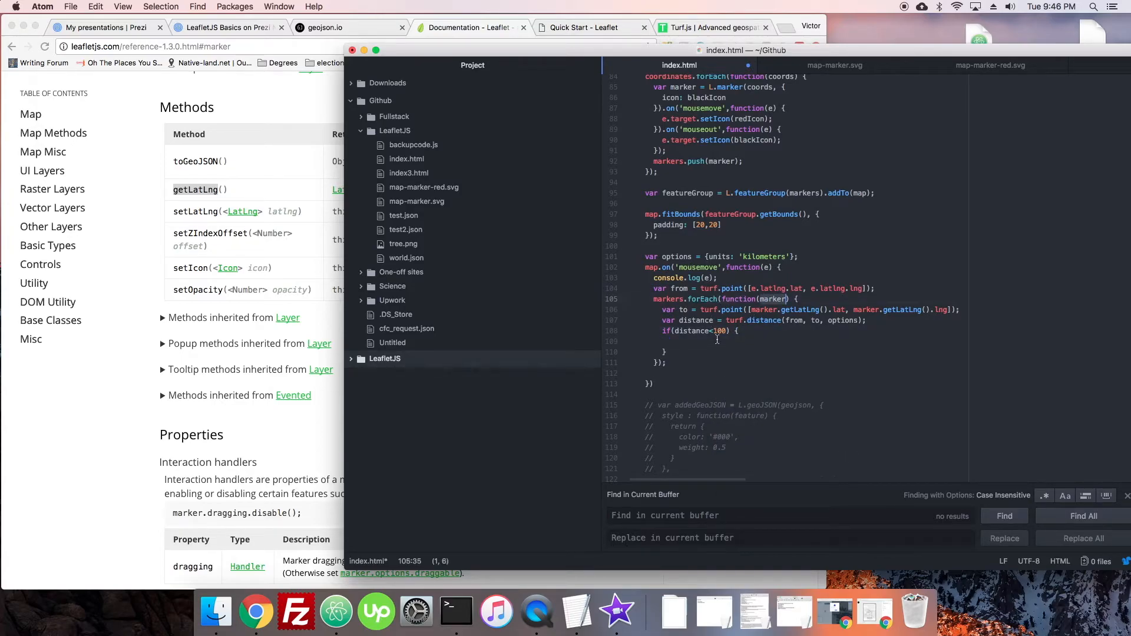
text(marker.setIcon())
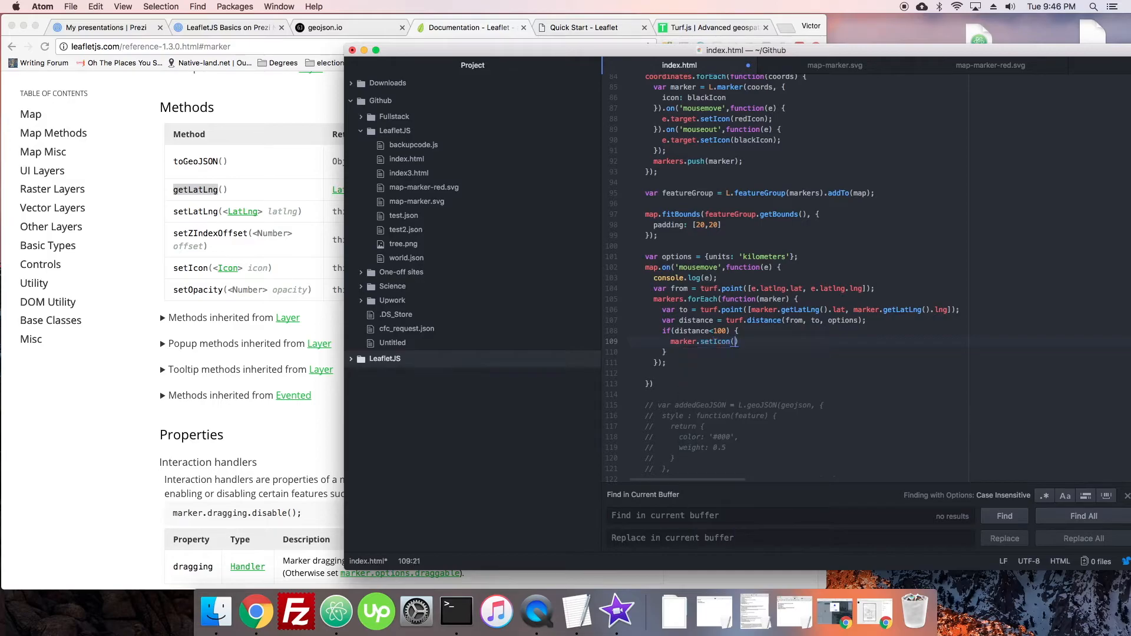
text(redIcon)
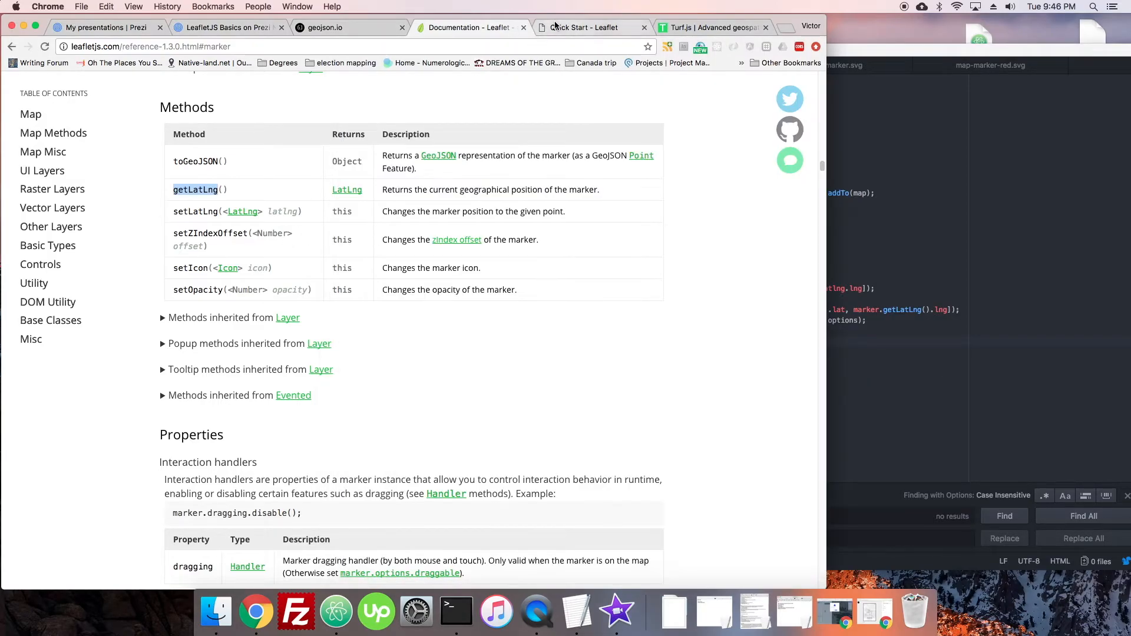
Switch to the Chrome tab showing the local Leaflet map page.
click(584, 28)
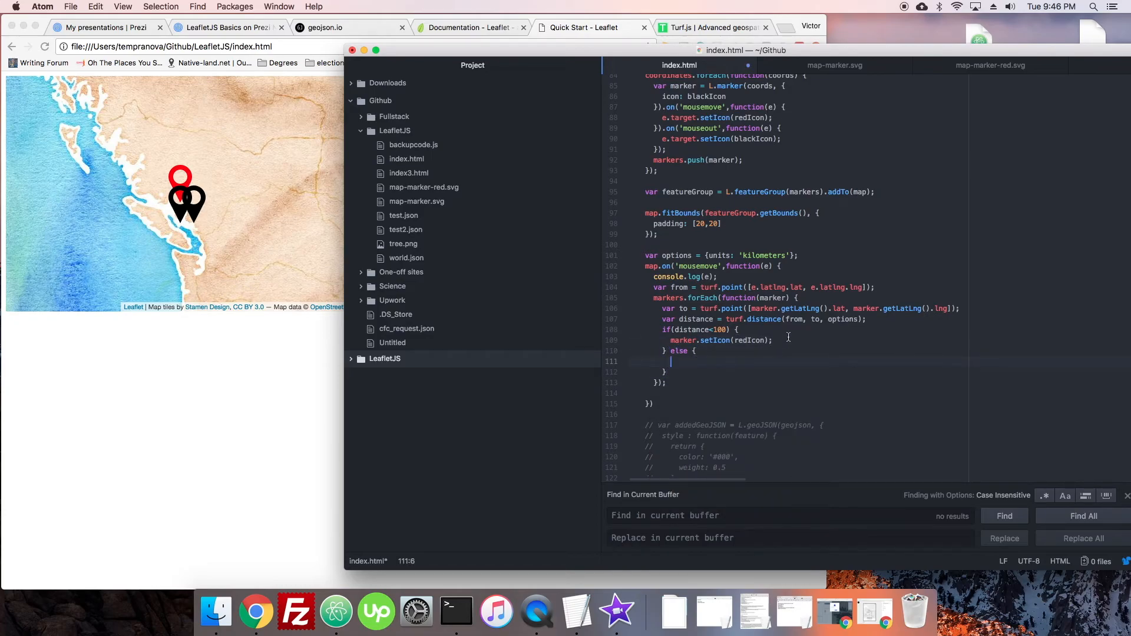
Add an else branch setting farther markers to blackIcon via marker.setIcon.
text(marker.setIcon(redIcon);)
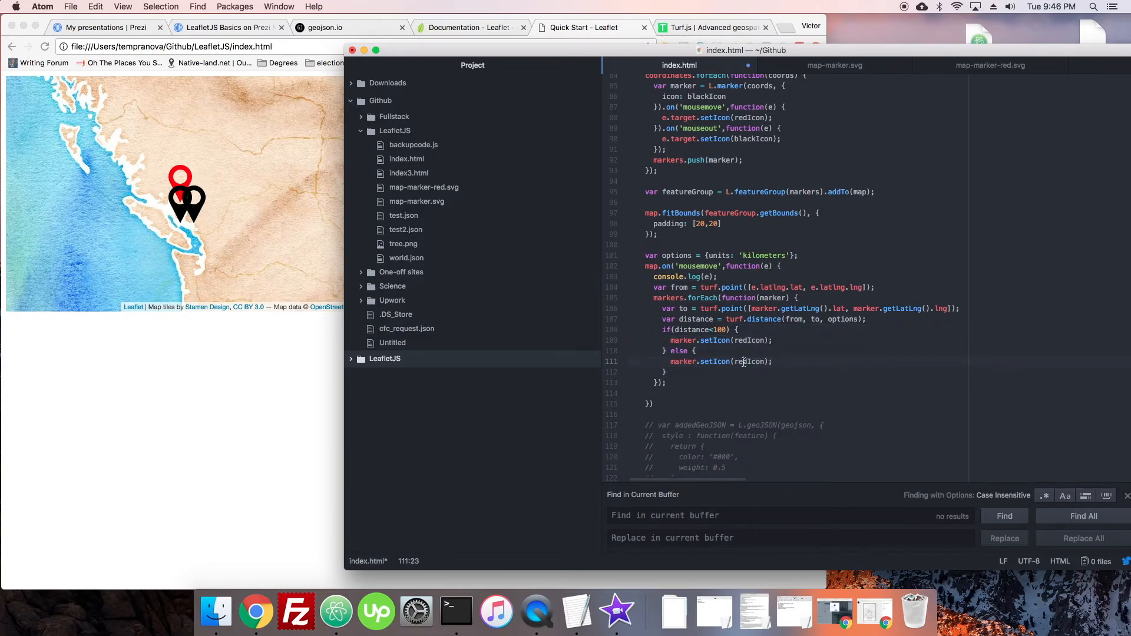
text(bla)
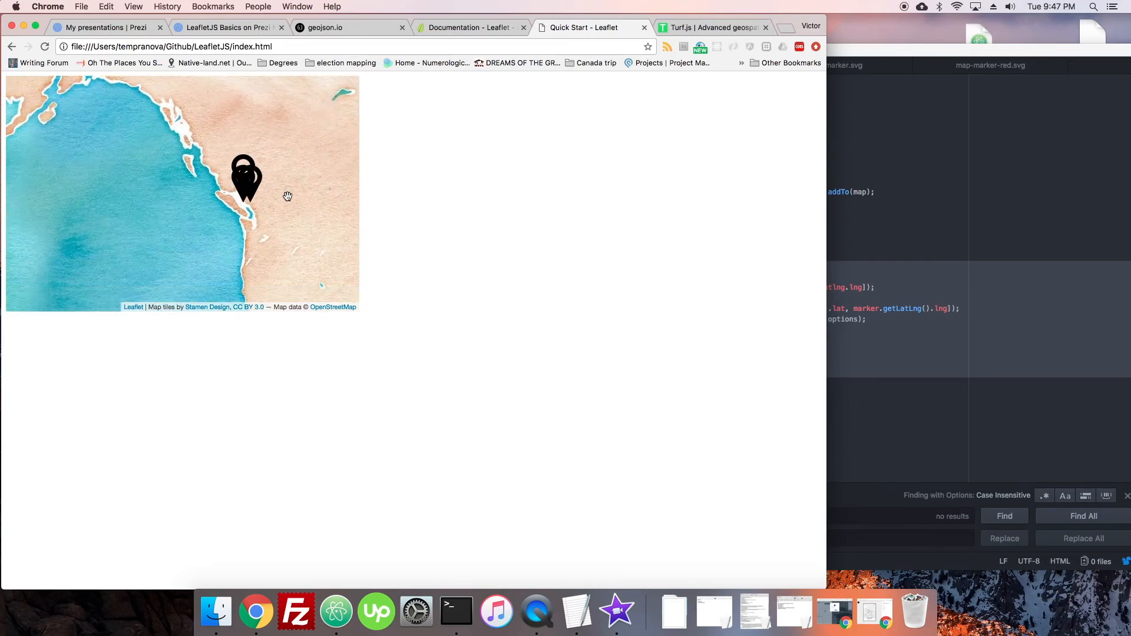
Drag the map around the three markers near Vancouver Island to test colour changes.
drag(245, 180, 141, 205)
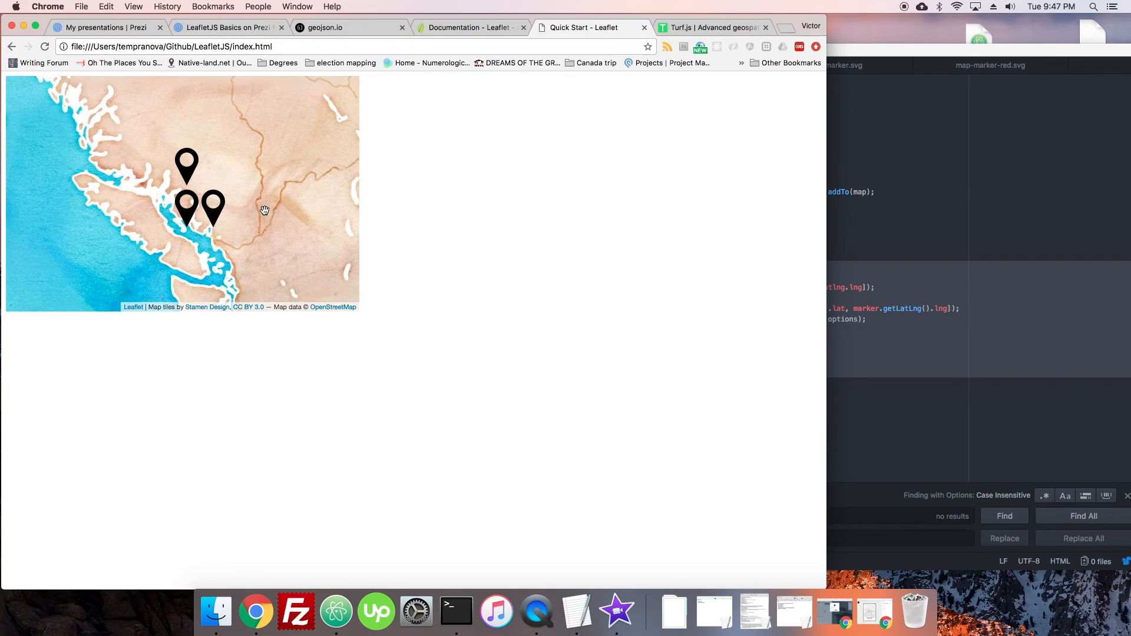
drag(264, 210, 252, 228)
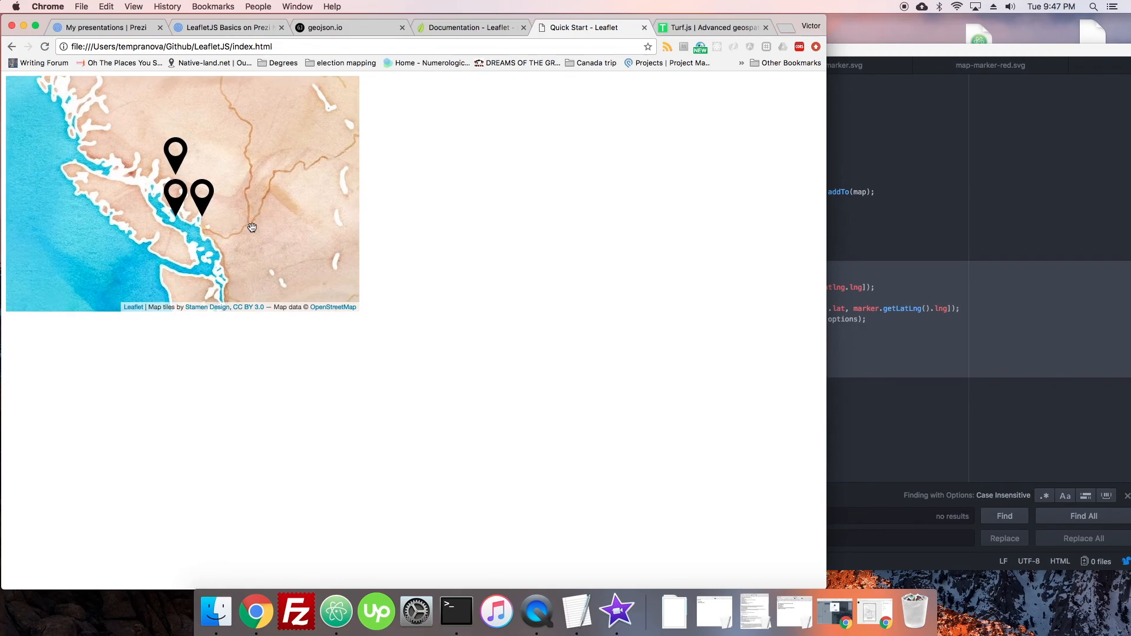